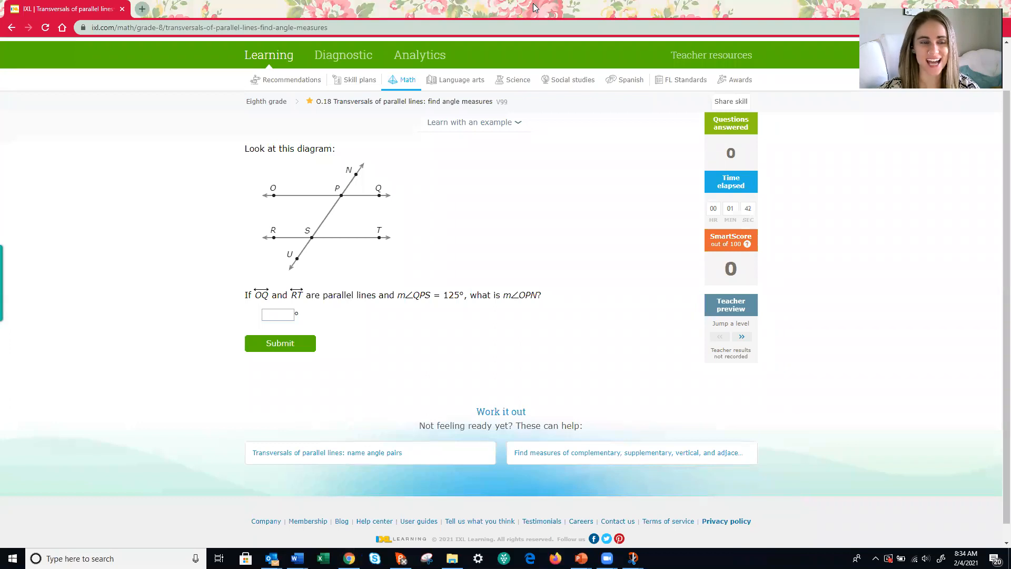
pyautogui.moveTo(483, 92)
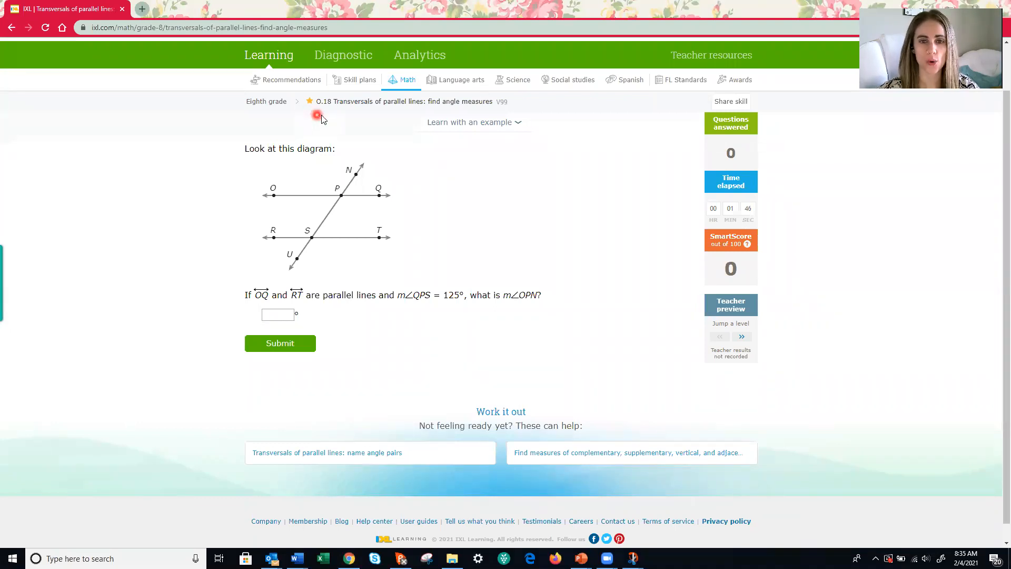
pyautogui.moveTo(354, 118)
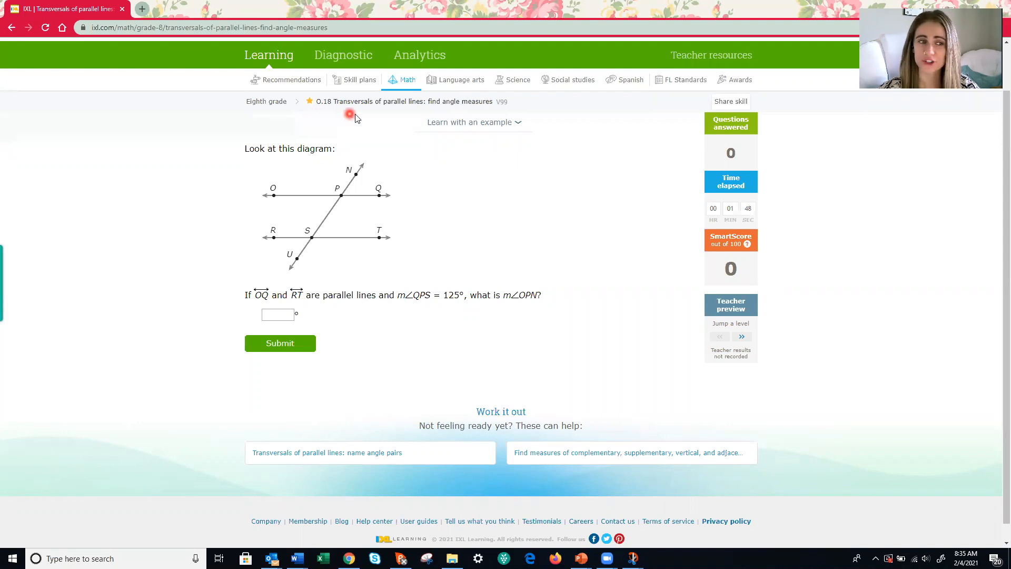
pyautogui.moveTo(432, 118)
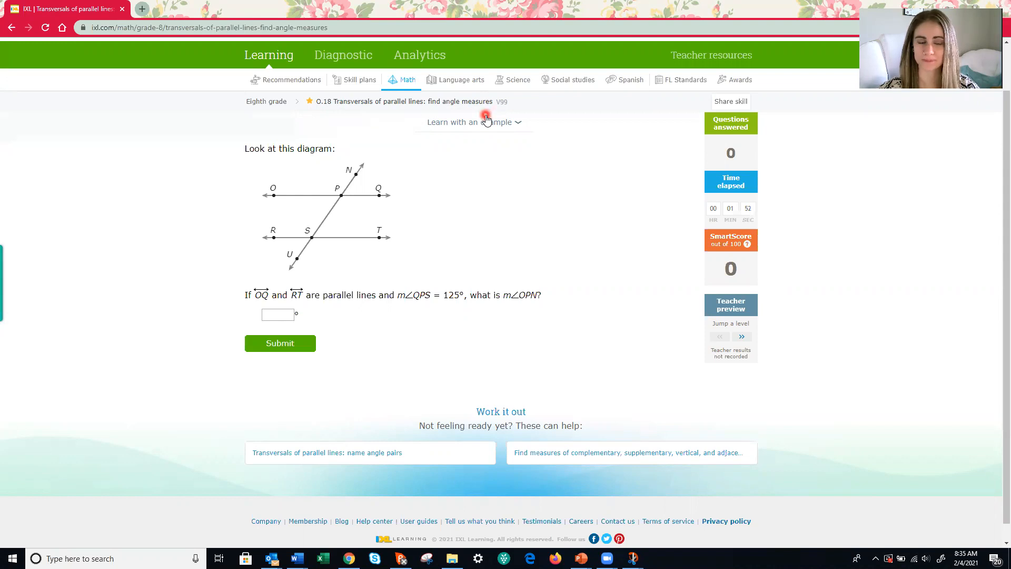
pyautogui.moveTo(461, 233)
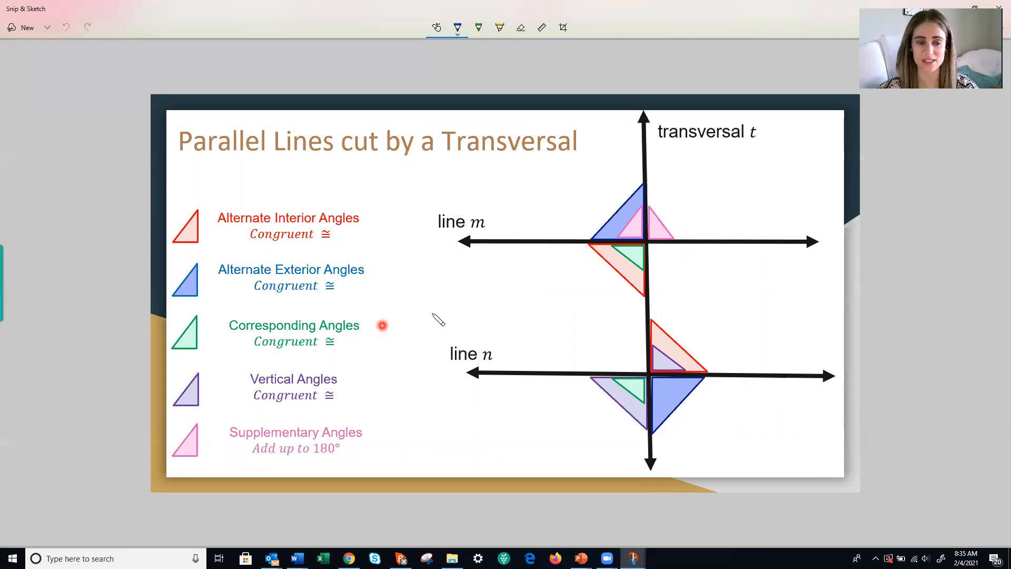
pyautogui.moveTo(442, 299)
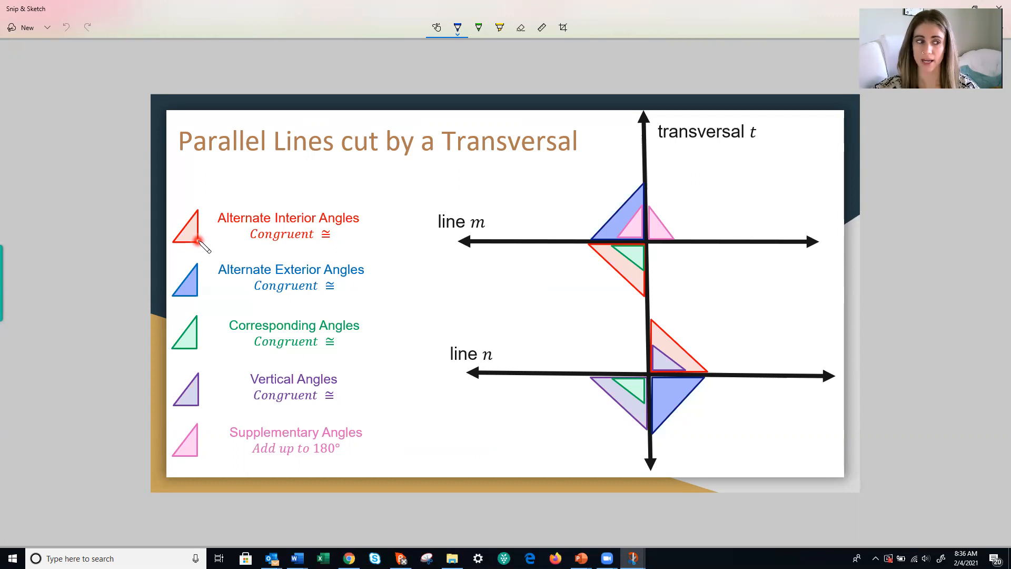
pyautogui.moveTo(610, 260)
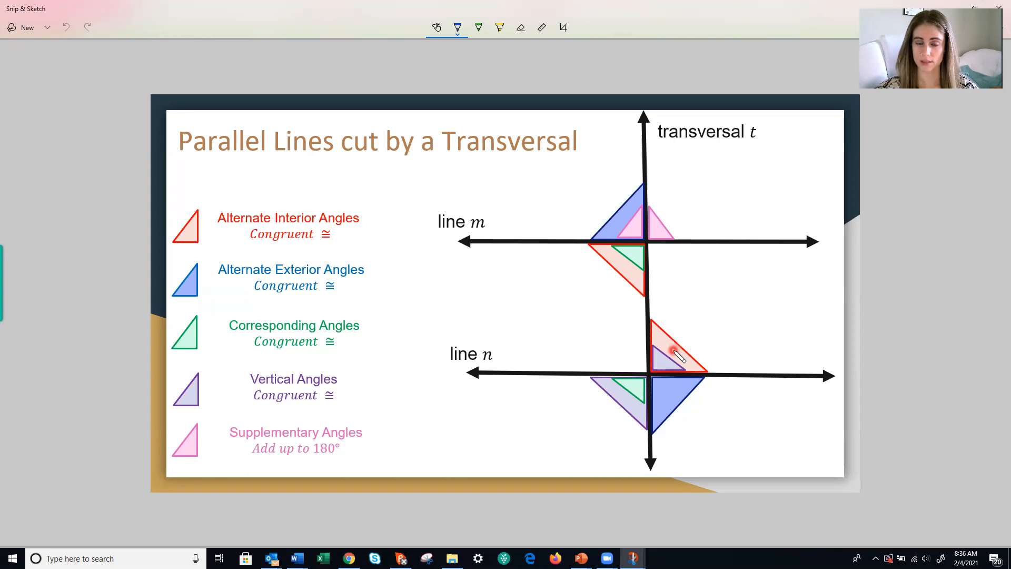
pyautogui.moveTo(680, 330)
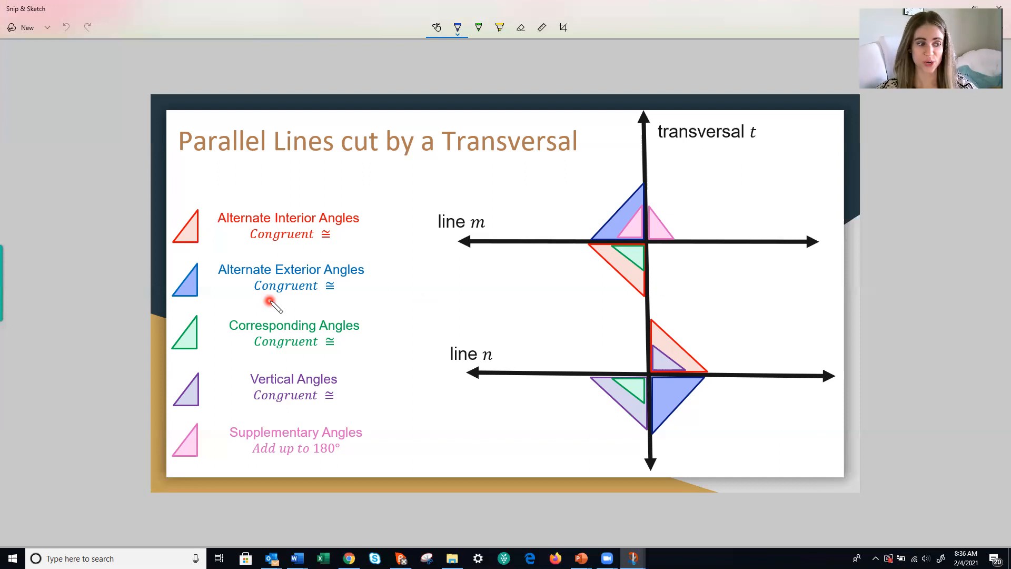
pyautogui.moveTo(622, 229)
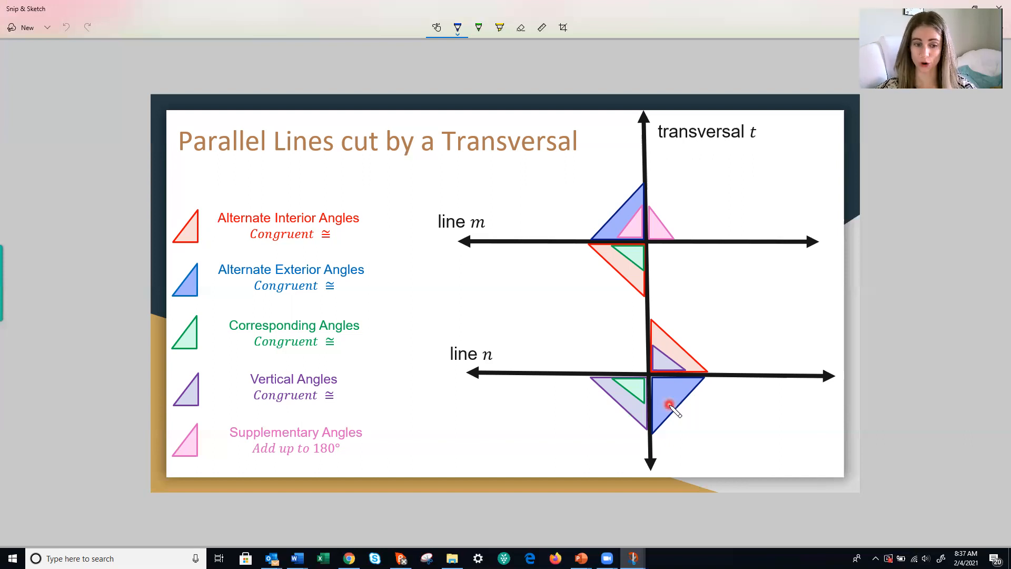
pyautogui.moveTo(668, 393)
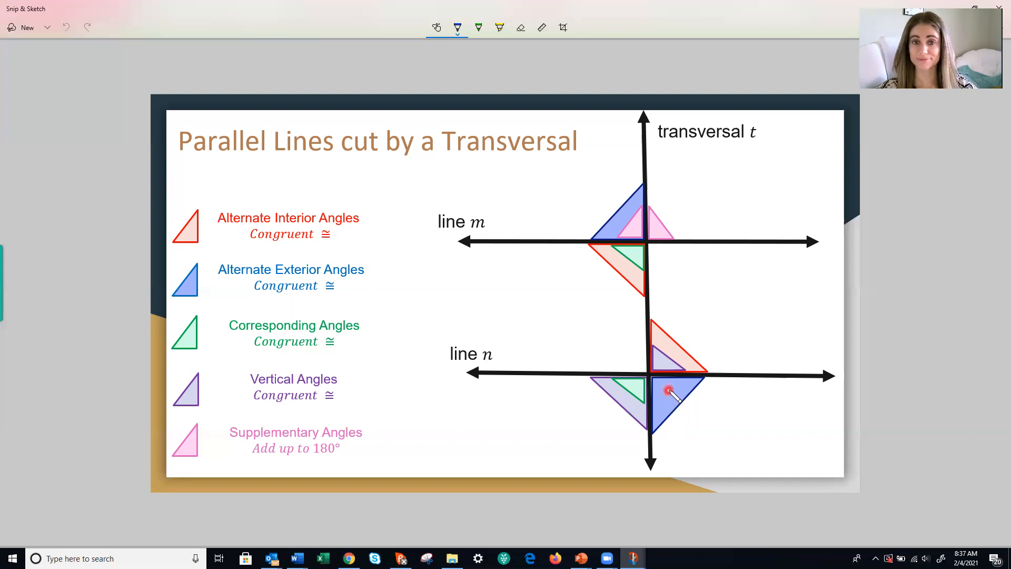
pyautogui.moveTo(583, 203)
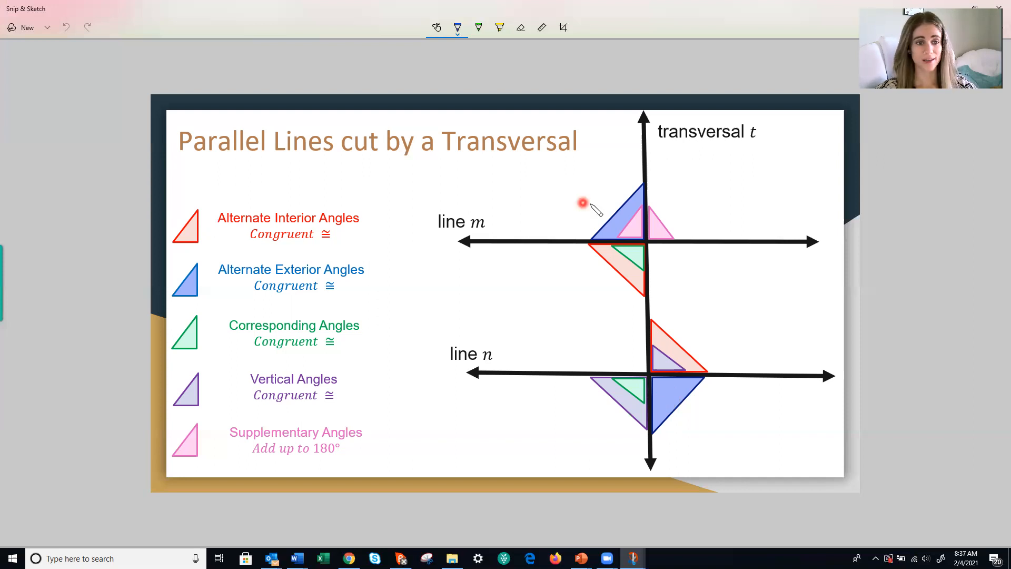
pyautogui.moveTo(622, 224)
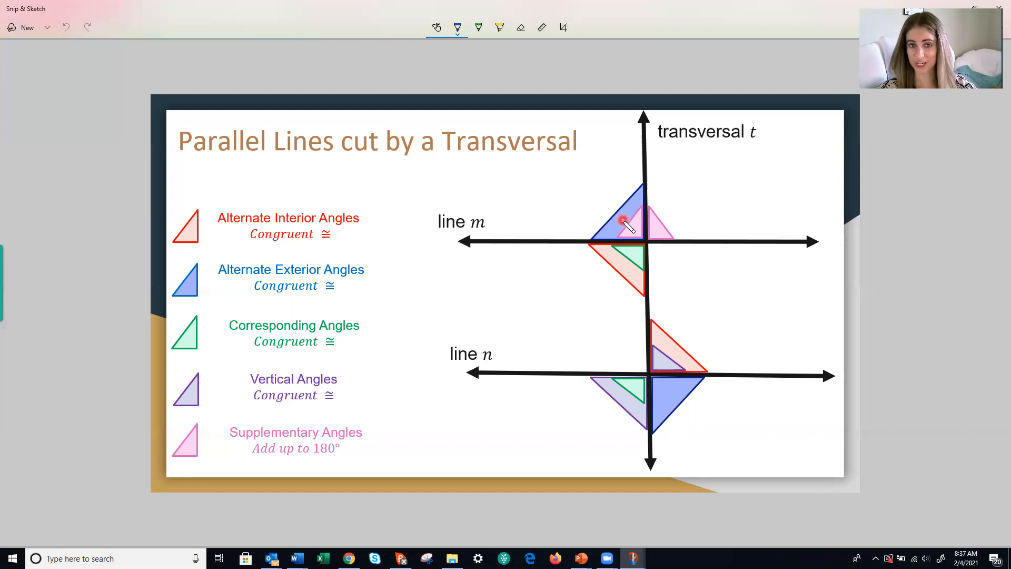
pyautogui.moveTo(248, 353)
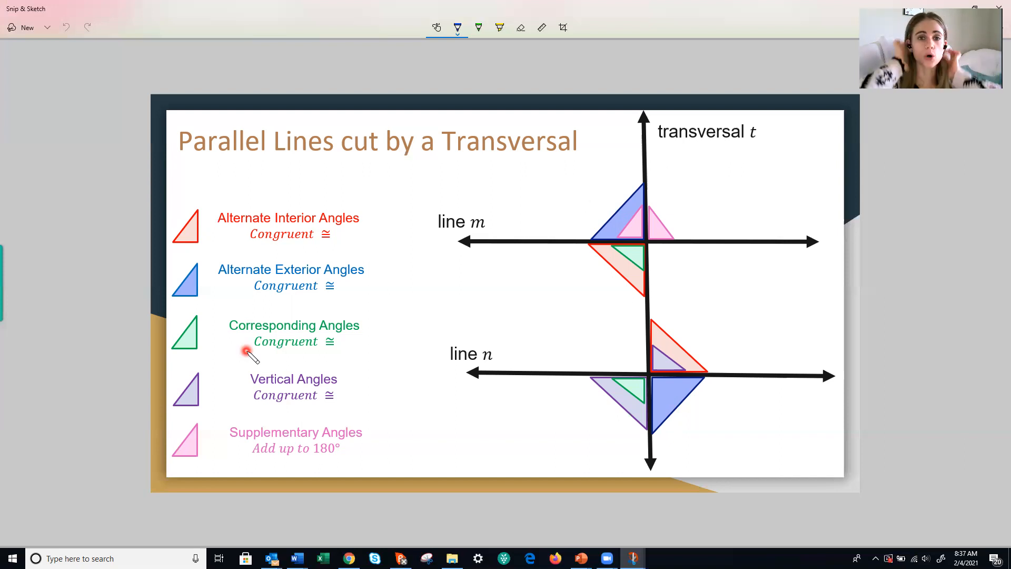
pyautogui.moveTo(609, 163)
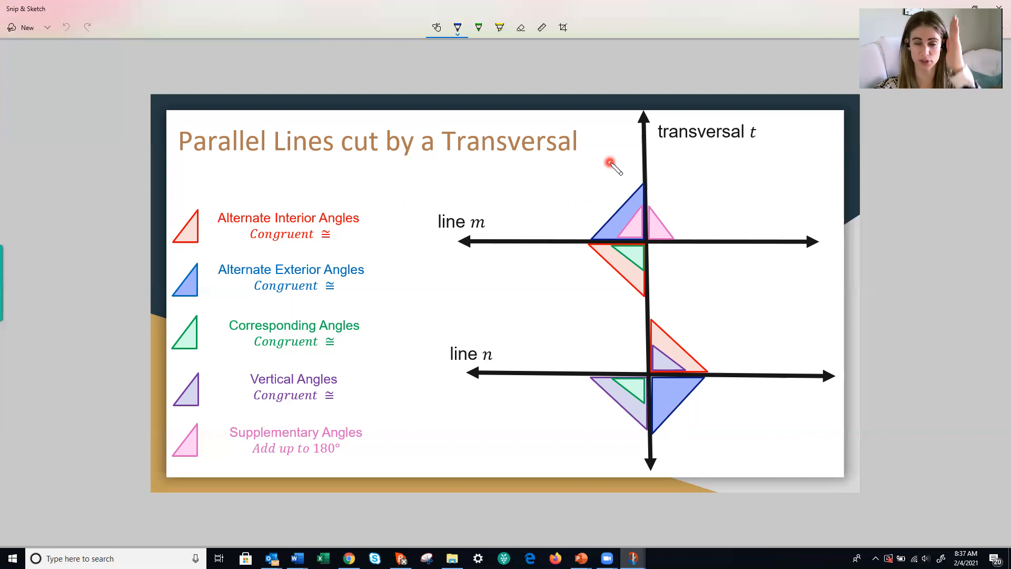
pyautogui.moveTo(635, 254)
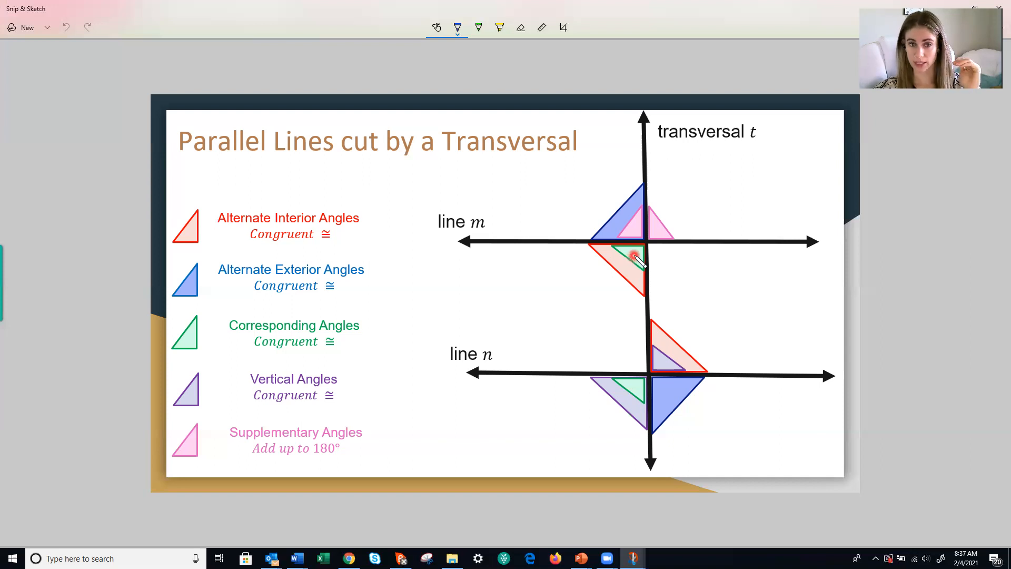
pyautogui.moveTo(632, 387)
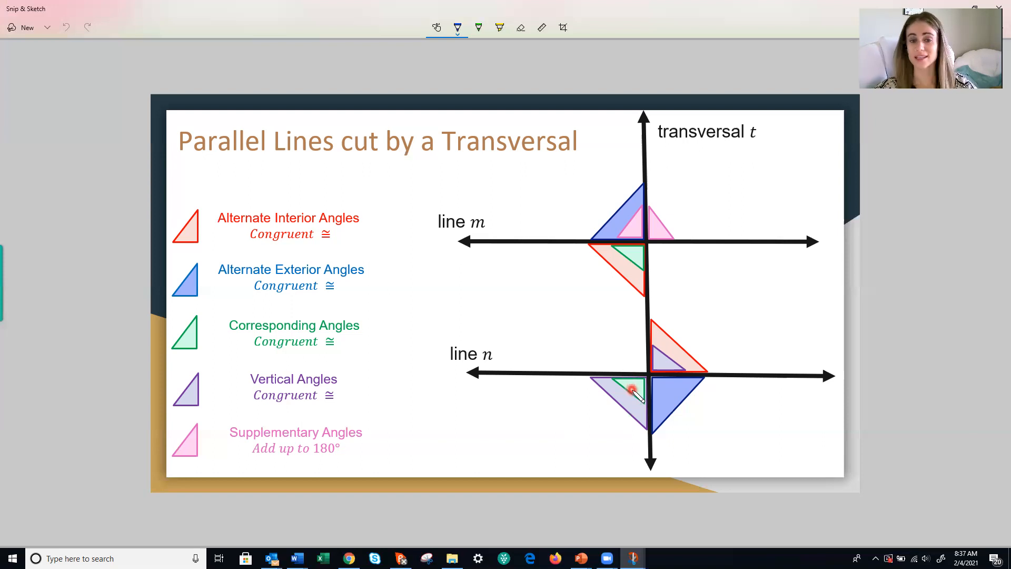
pyautogui.moveTo(637, 261)
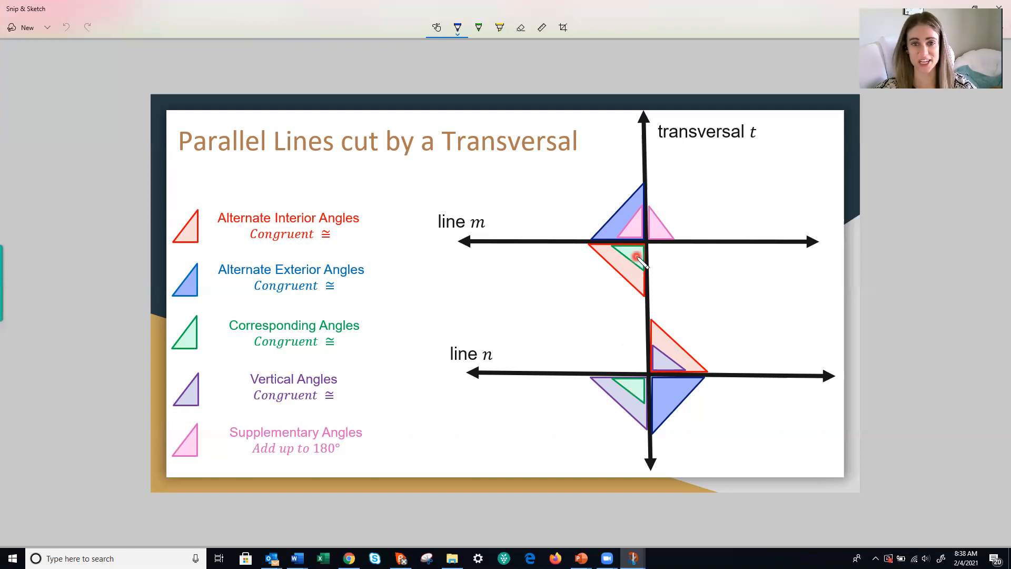
pyautogui.moveTo(207, 402)
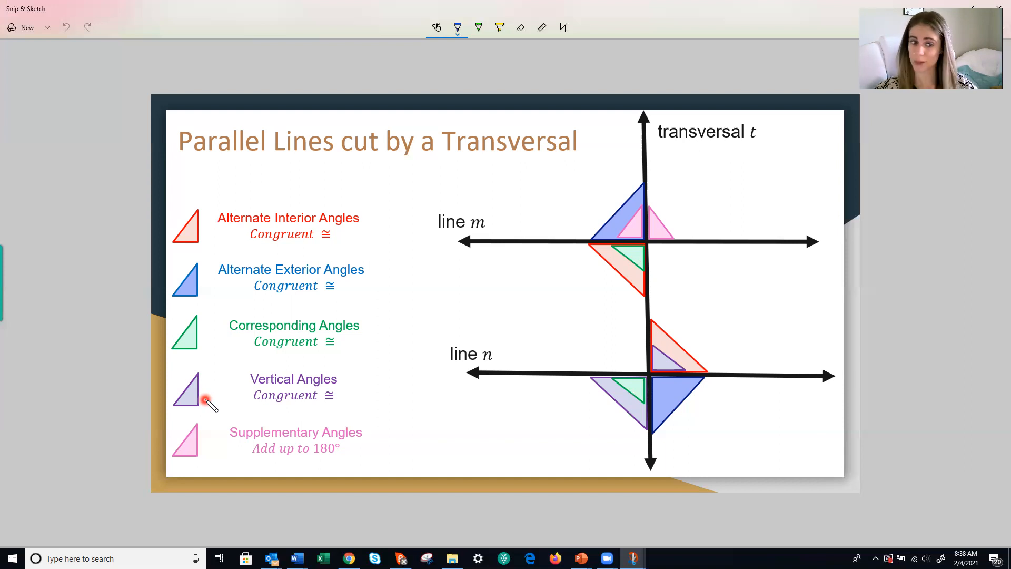
pyautogui.moveTo(671, 367)
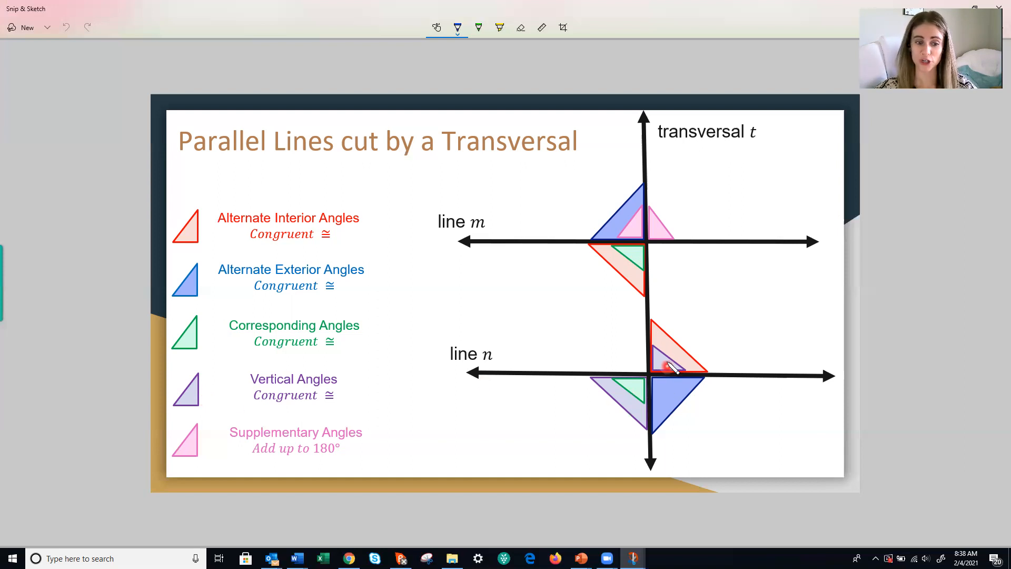
pyautogui.moveTo(632, 396)
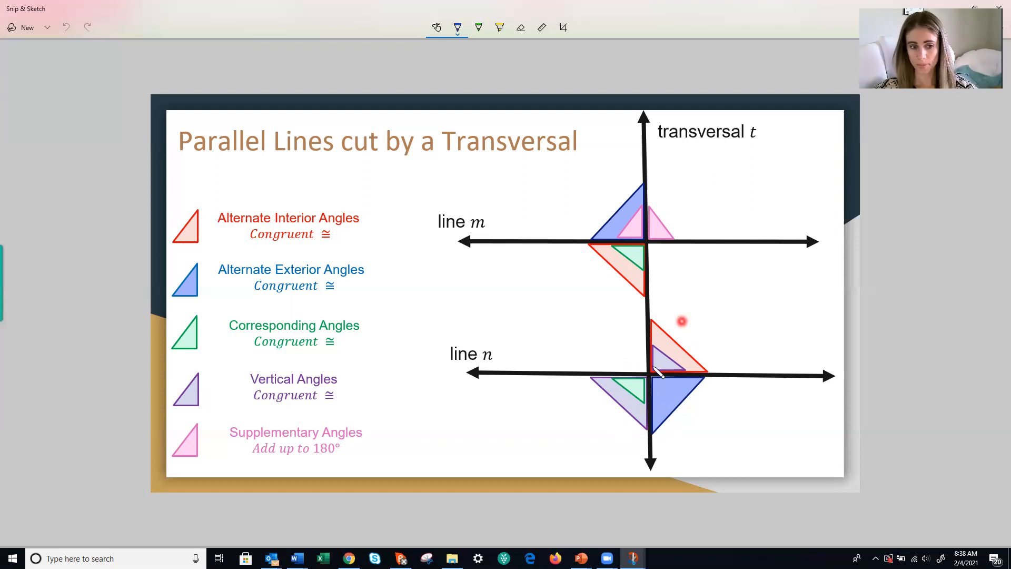
pyautogui.moveTo(660, 371)
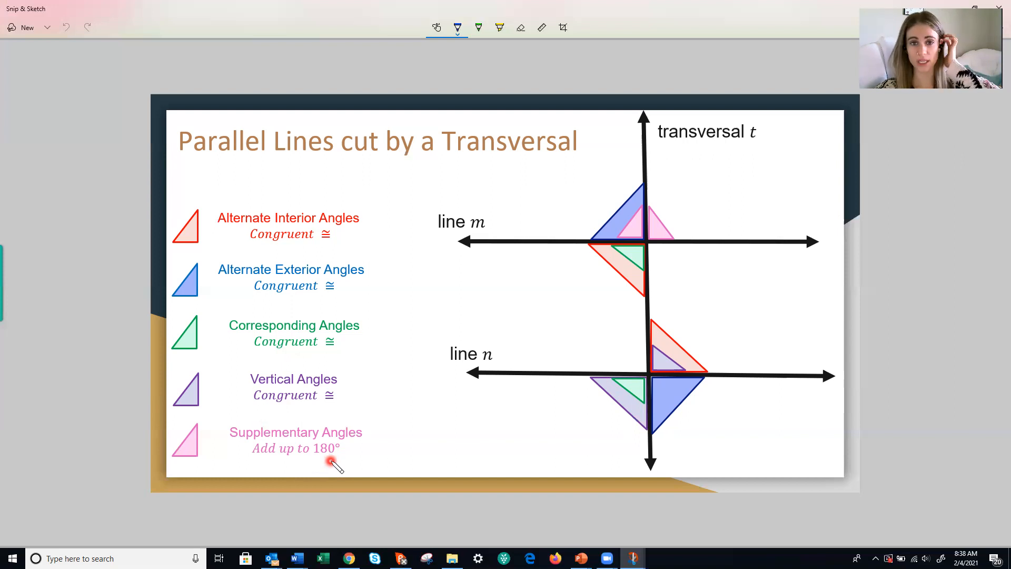
pyautogui.moveTo(196, 458)
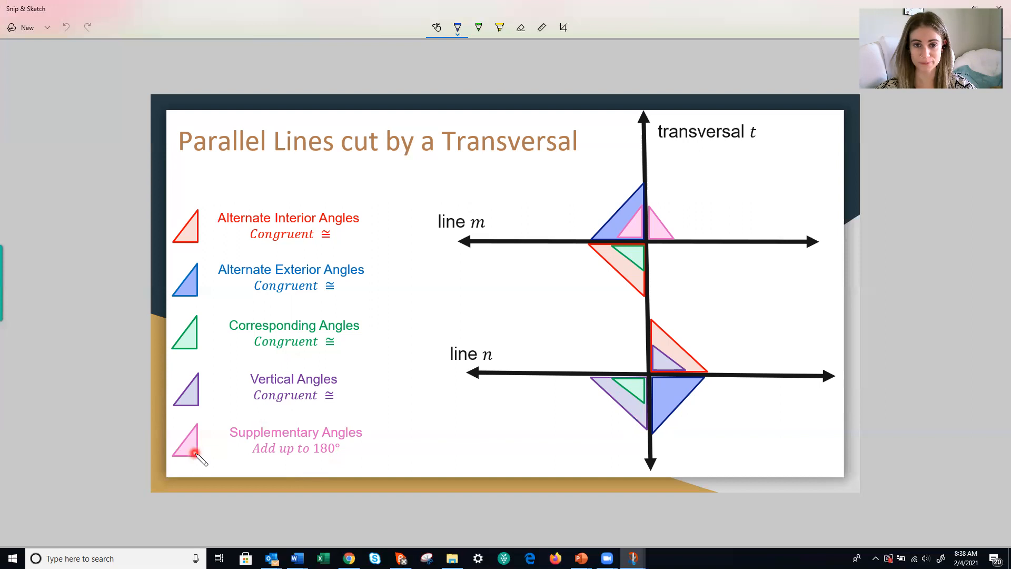
pyautogui.moveTo(632, 234)
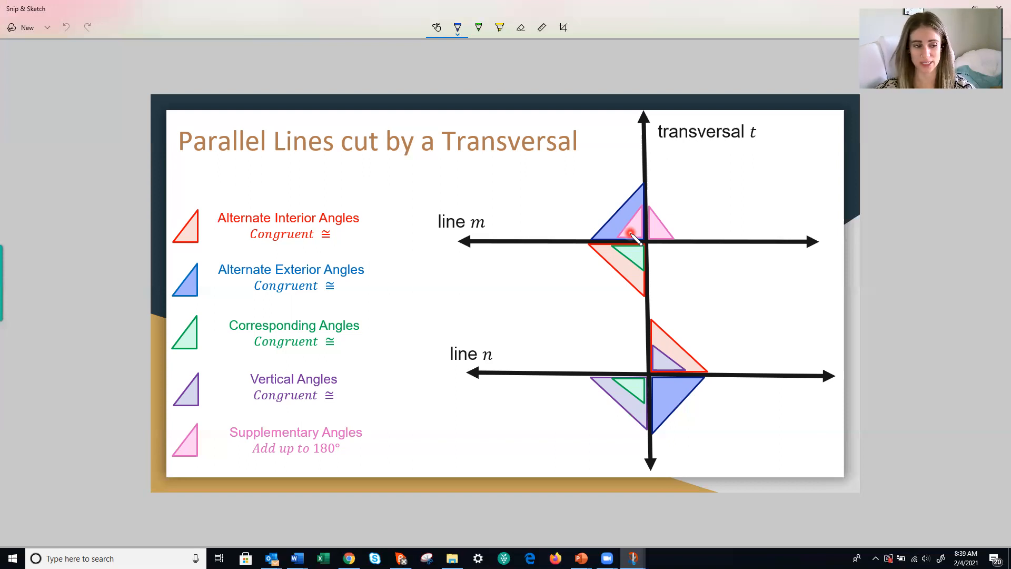
pyautogui.moveTo(325, 448)
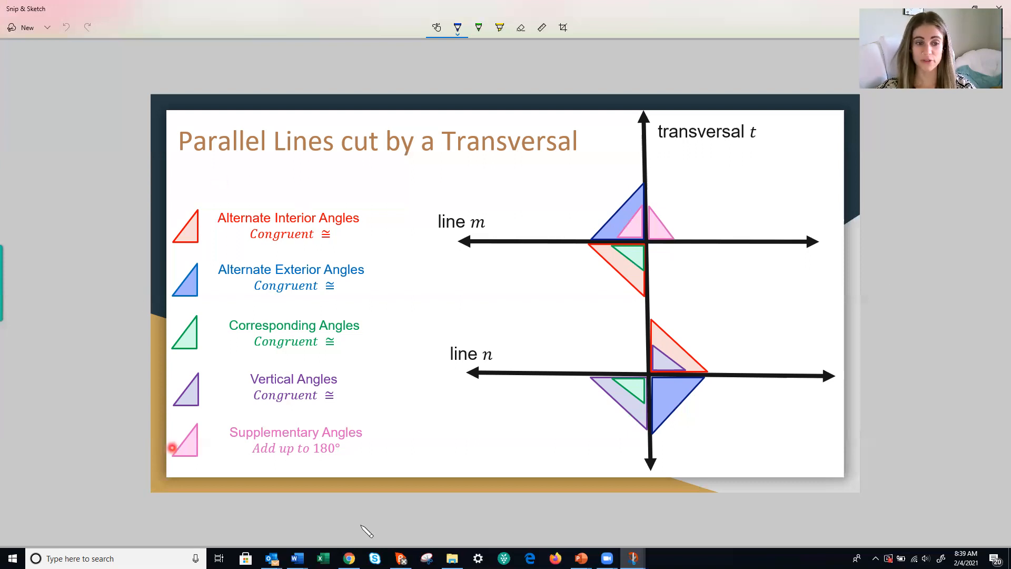
pyautogui.moveTo(406, 480)
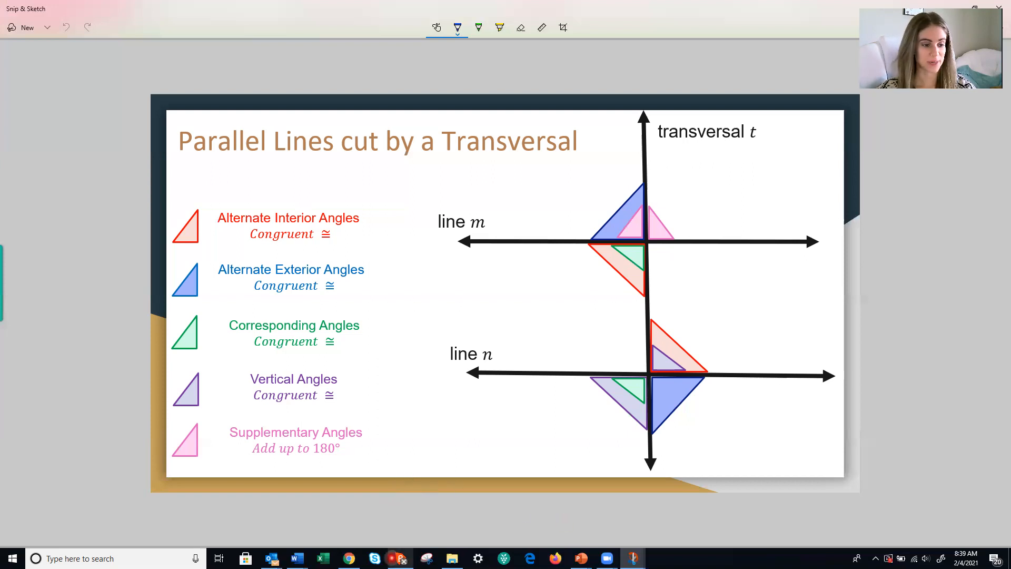
# Return to the IXL problem asking for angle OPN, given angle QPS is 125°
pyautogui.click(347, 558)
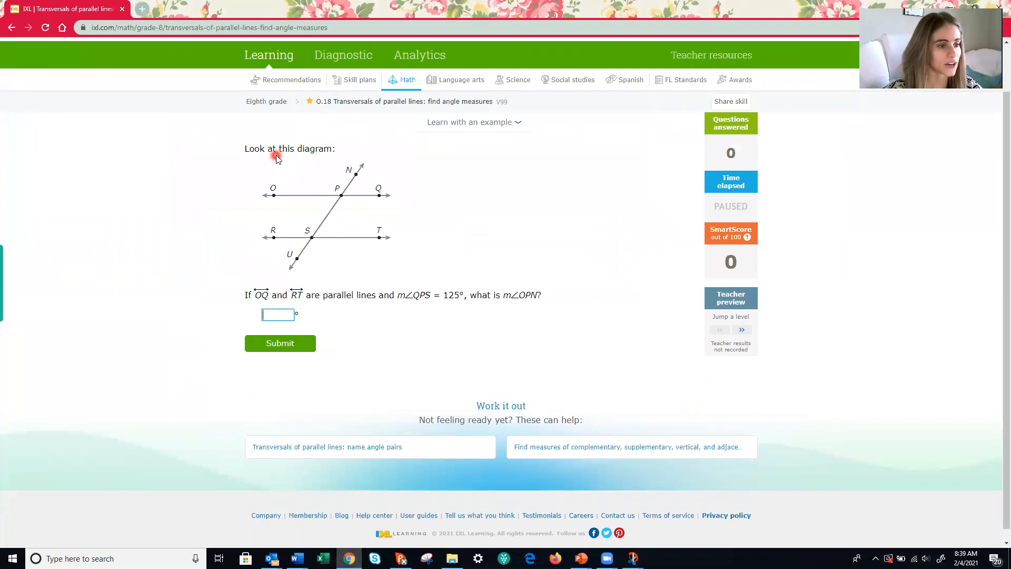
pyautogui.moveTo(313, 205)
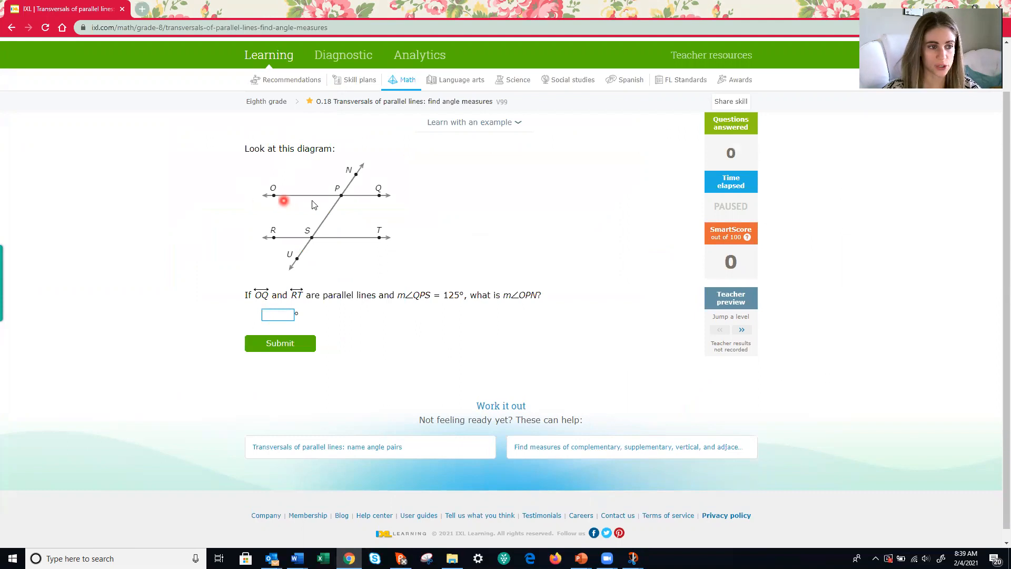
pyautogui.moveTo(384, 247)
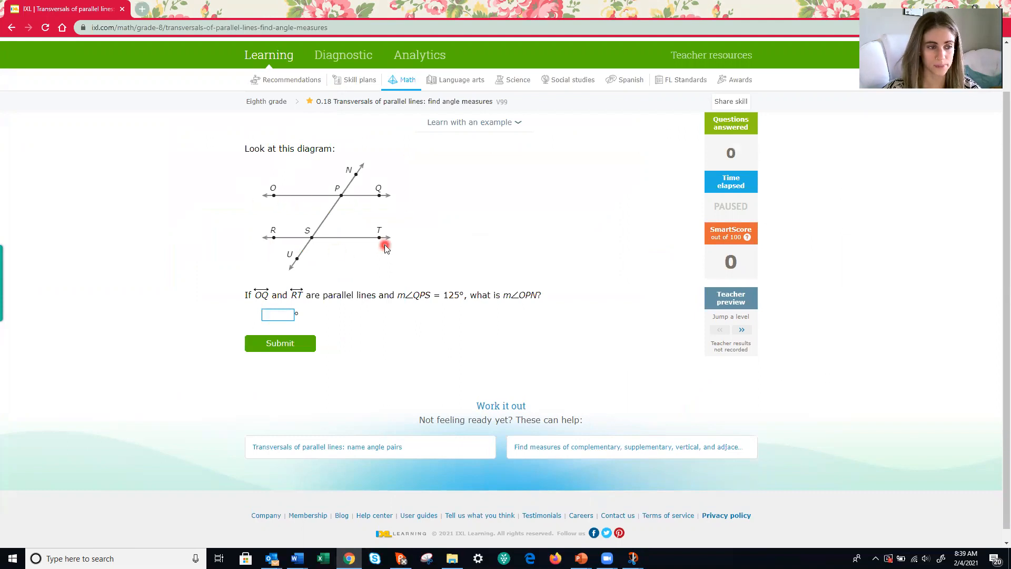
pyautogui.moveTo(297, 265)
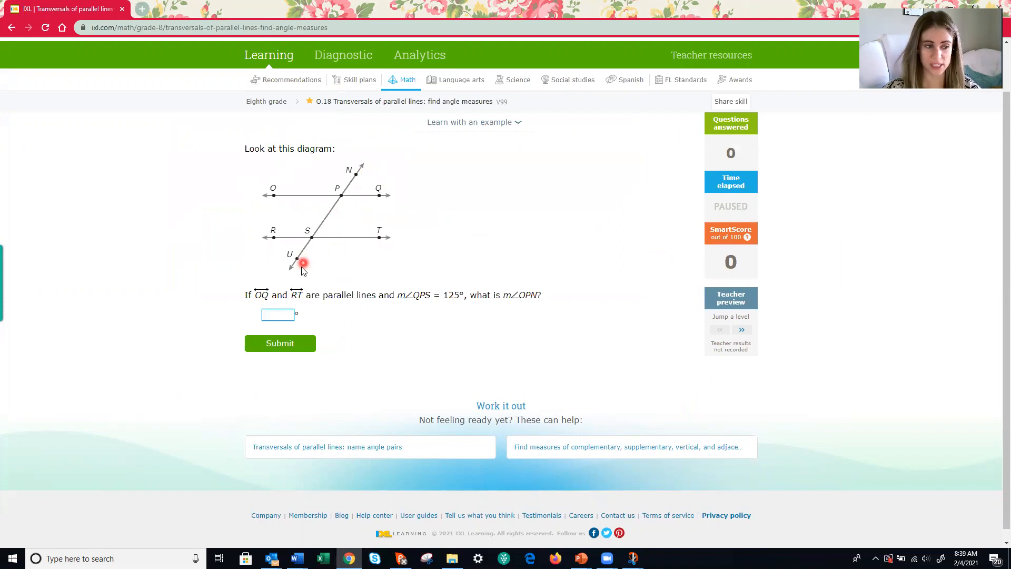
pyautogui.moveTo(415, 317)
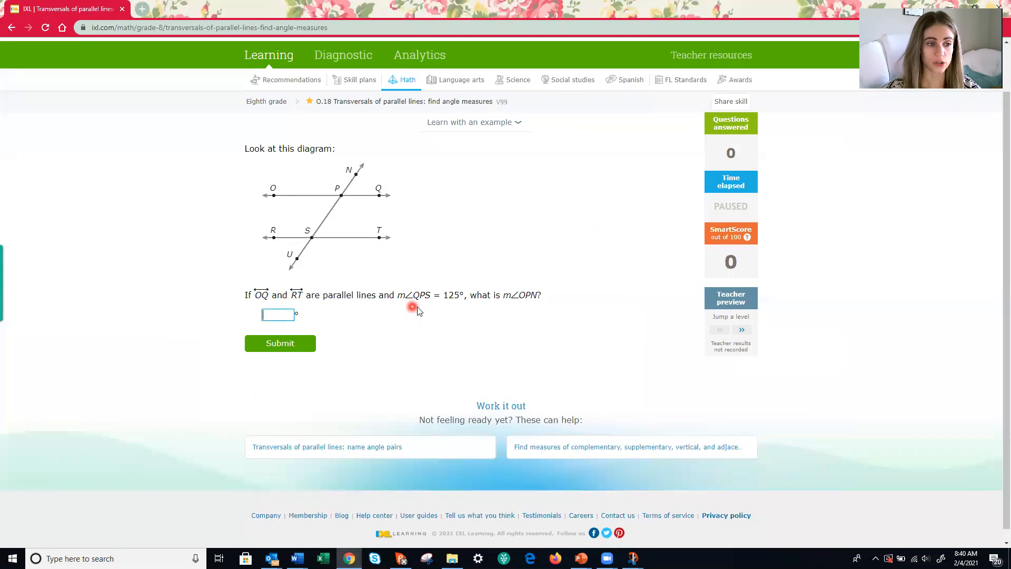
pyautogui.moveTo(454, 308)
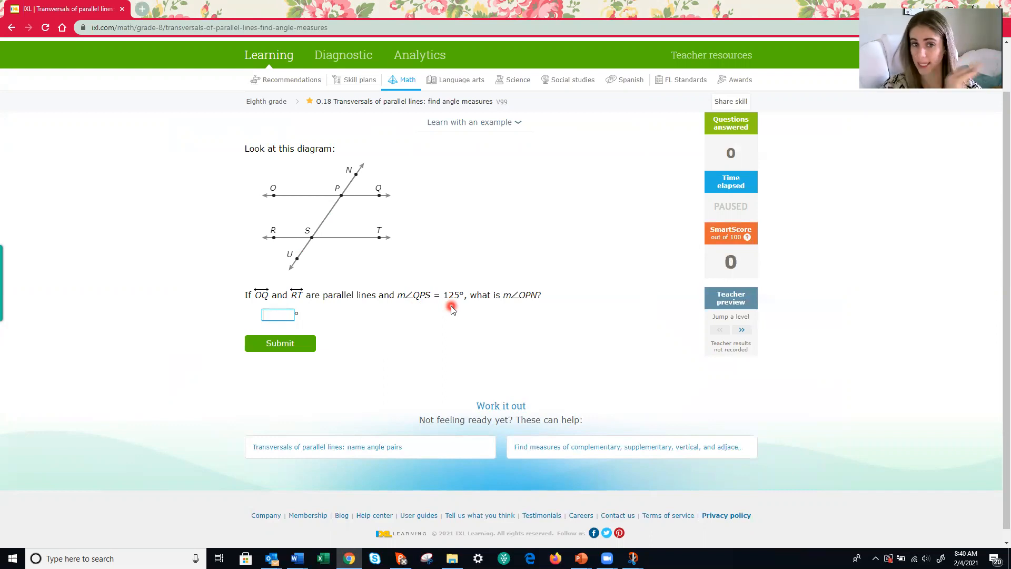
pyautogui.moveTo(596, 6)
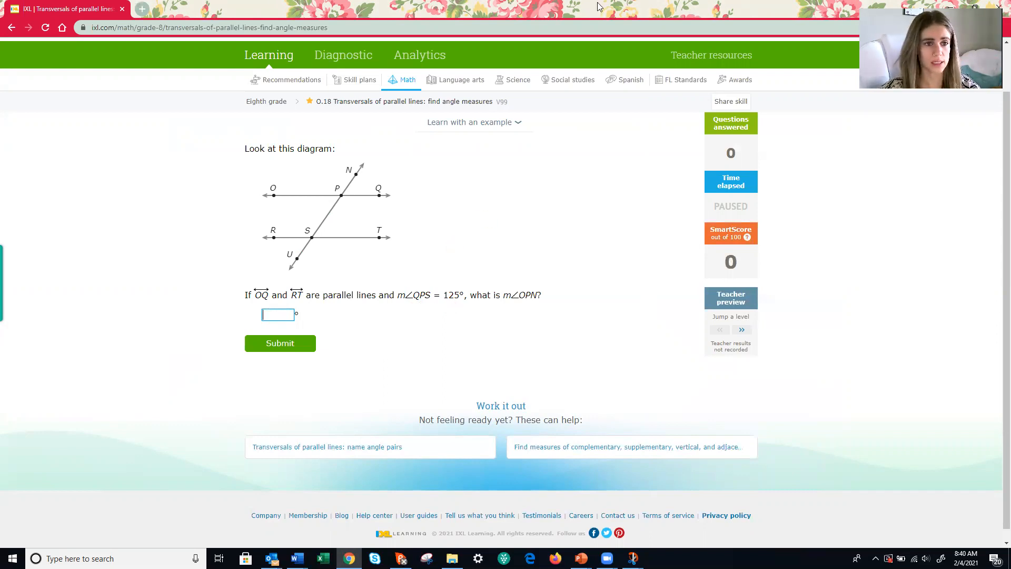
pyautogui.moveTo(623, 162)
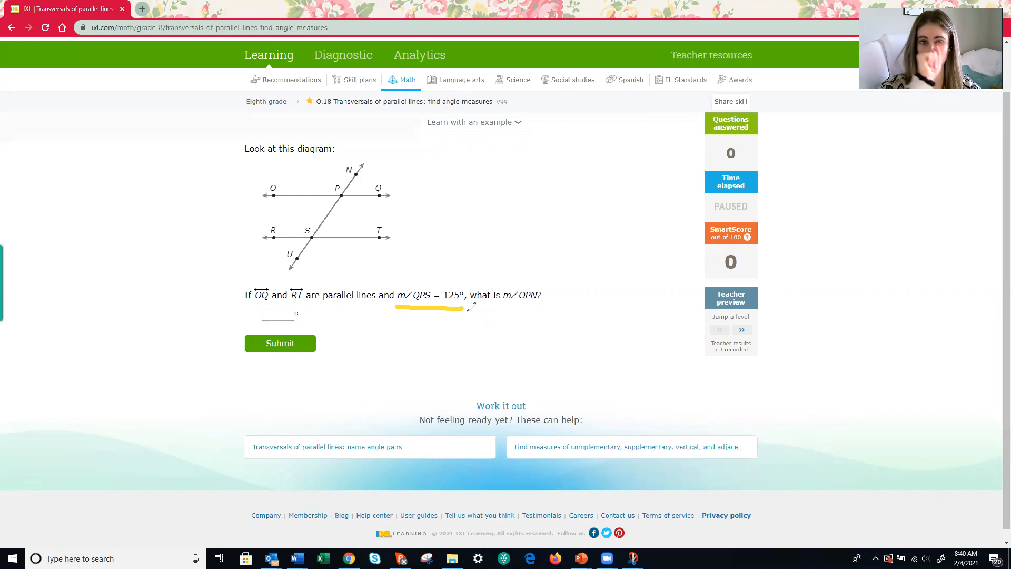
pyautogui.moveTo(396, 186)
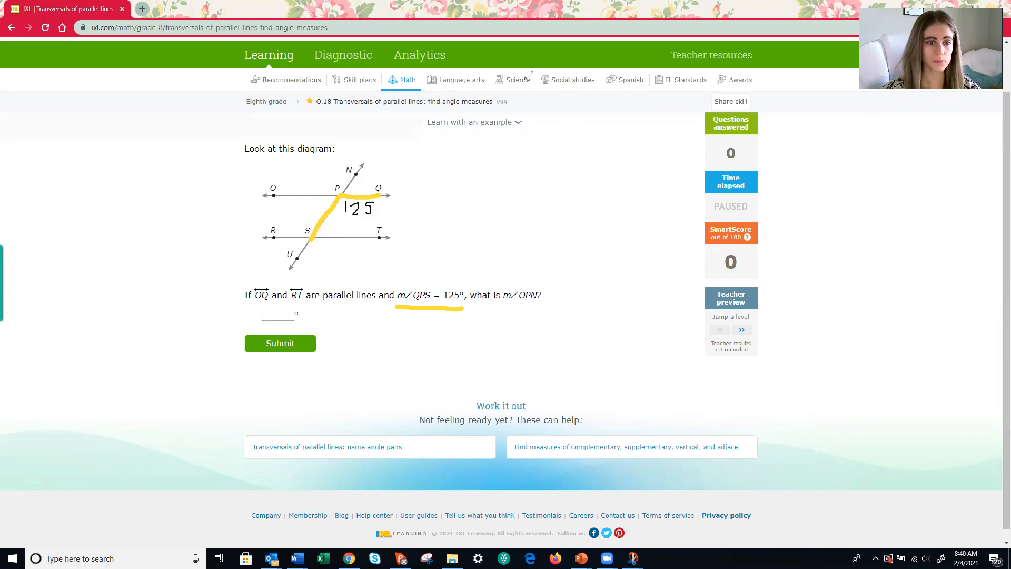
pyautogui.moveTo(582, 110)
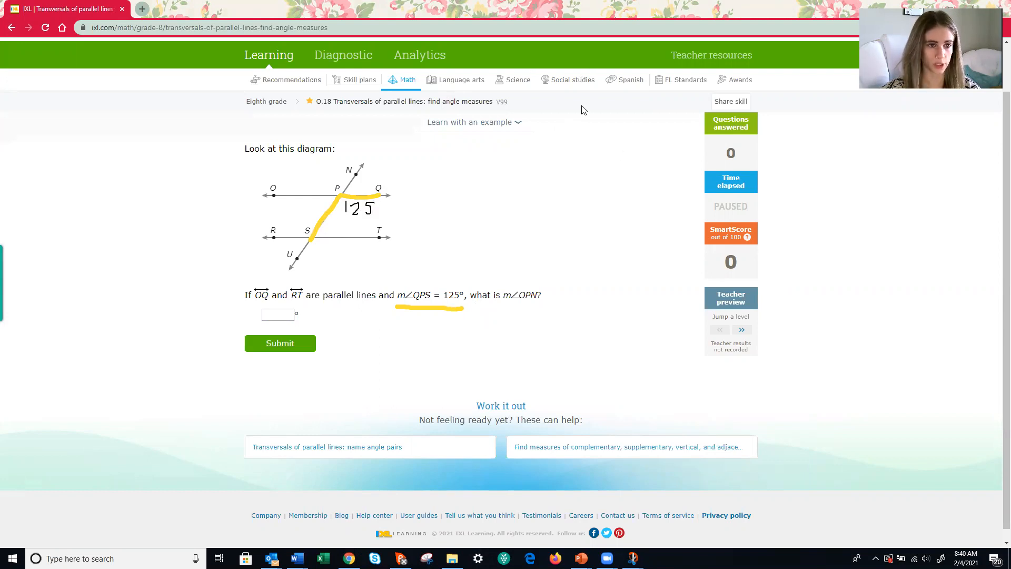
pyautogui.moveTo(505, 303)
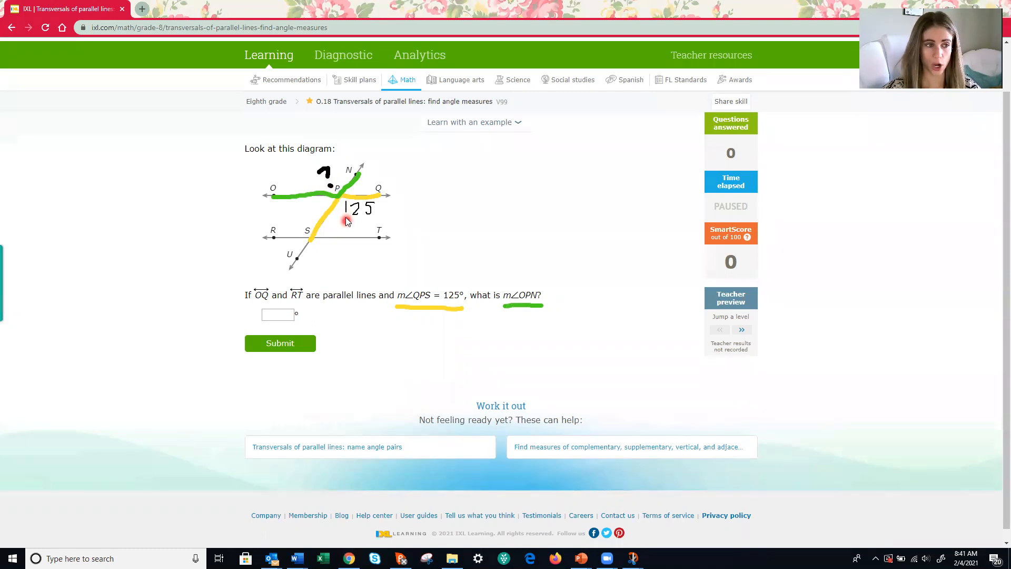
pyautogui.moveTo(338, 192)
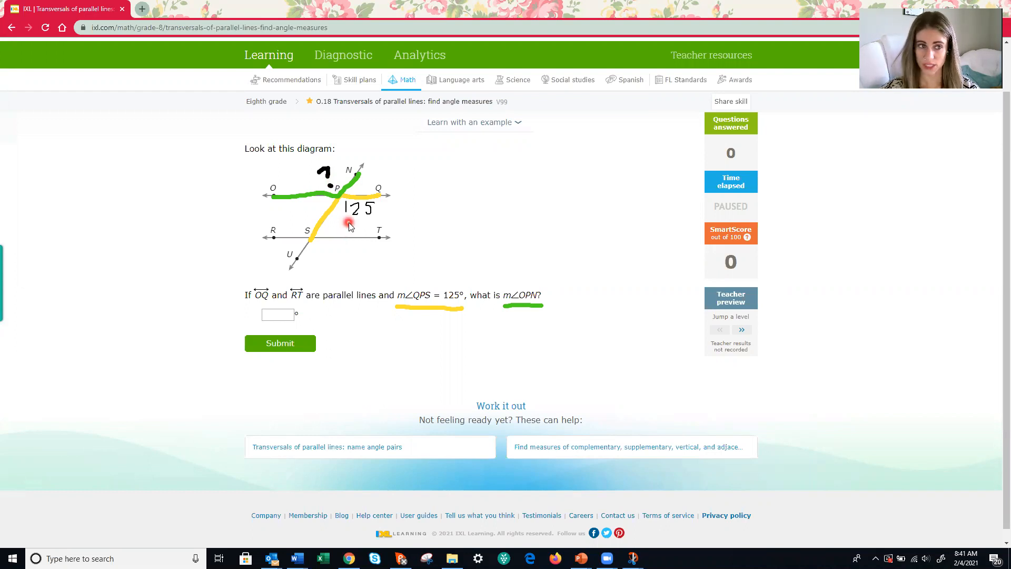
pyautogui.moveTo(322, 173)
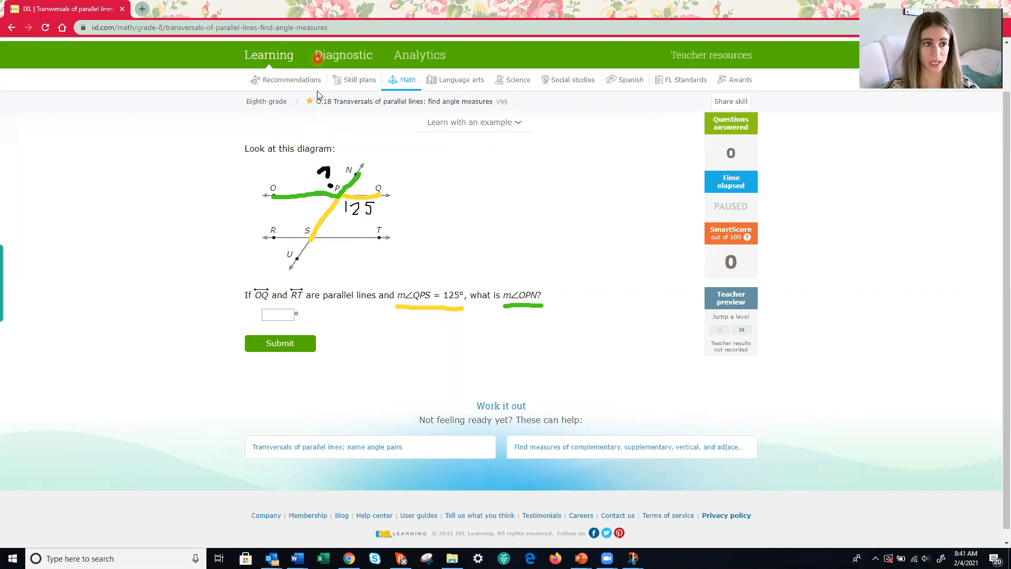
# Select the angle OPN answer box
pyautogui.click(278, 315)
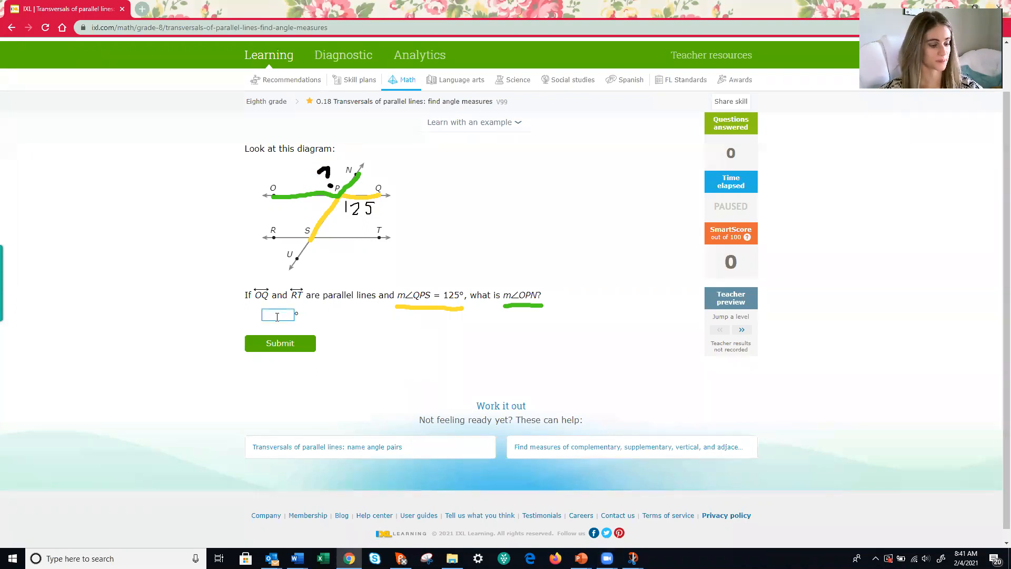
# Submit the angle OPN answer, raising the SmartScore to 10
pyautogui.click(279, 342)
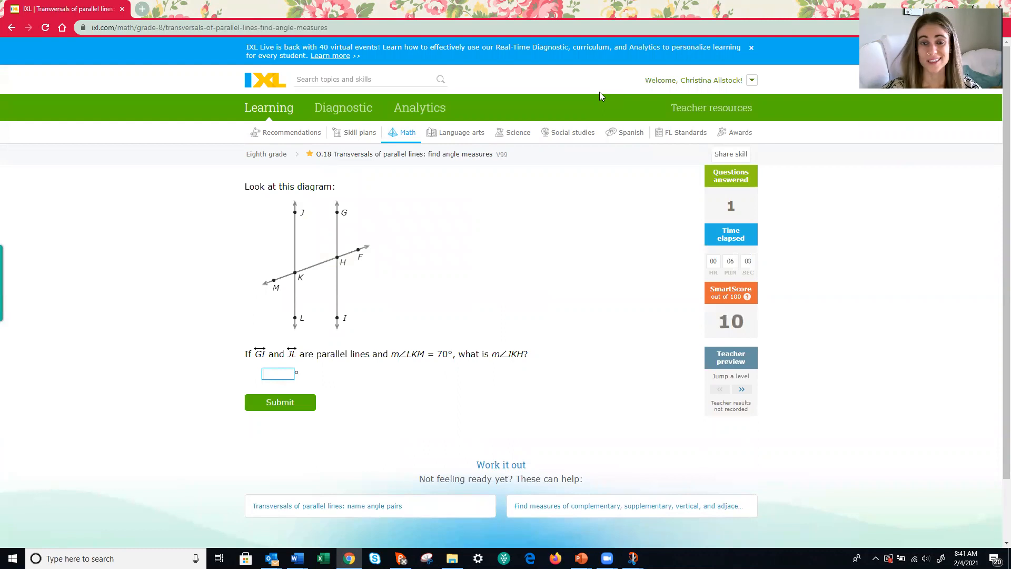
pyautogui.moveTo(566, 100)
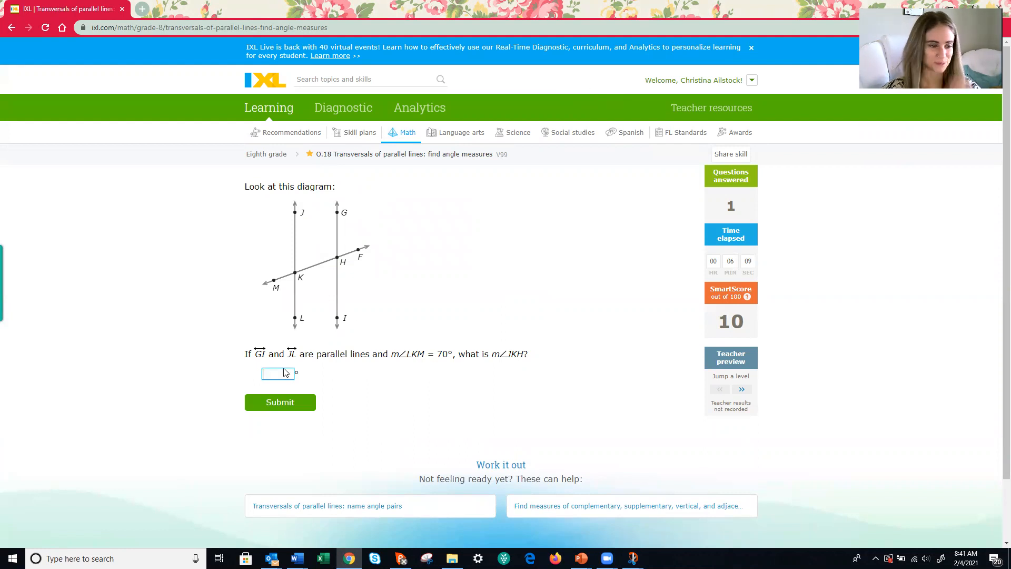
pyautogui.moveTo(461, 77)
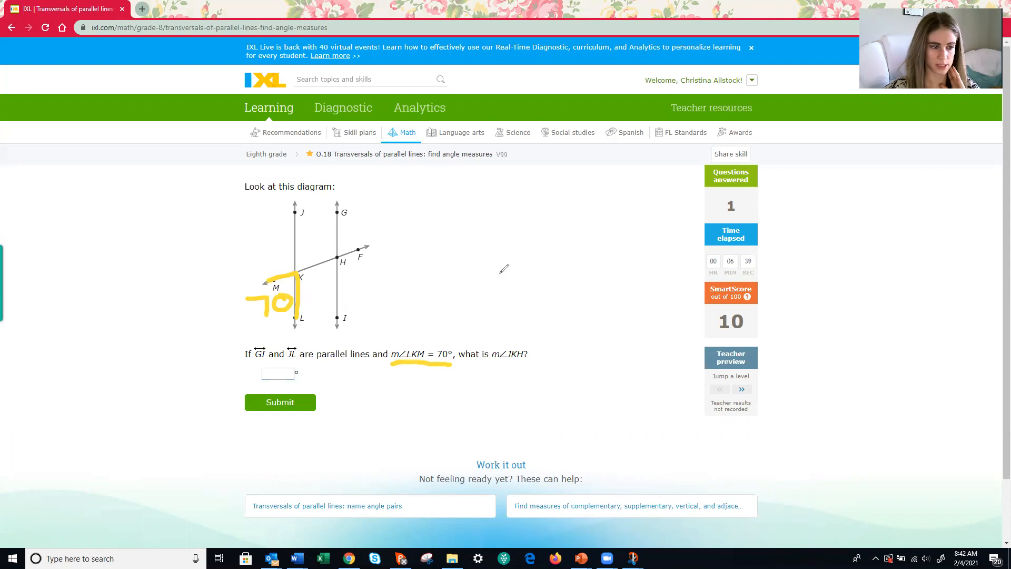
pyautogui.moveTo(626, 249)
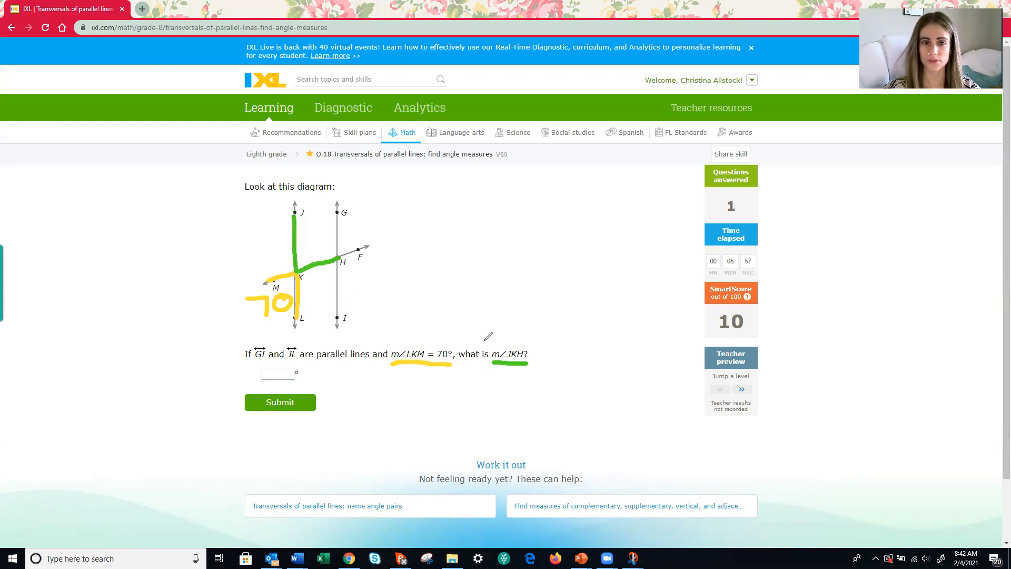
pyautogui.moveTo(437, 187)
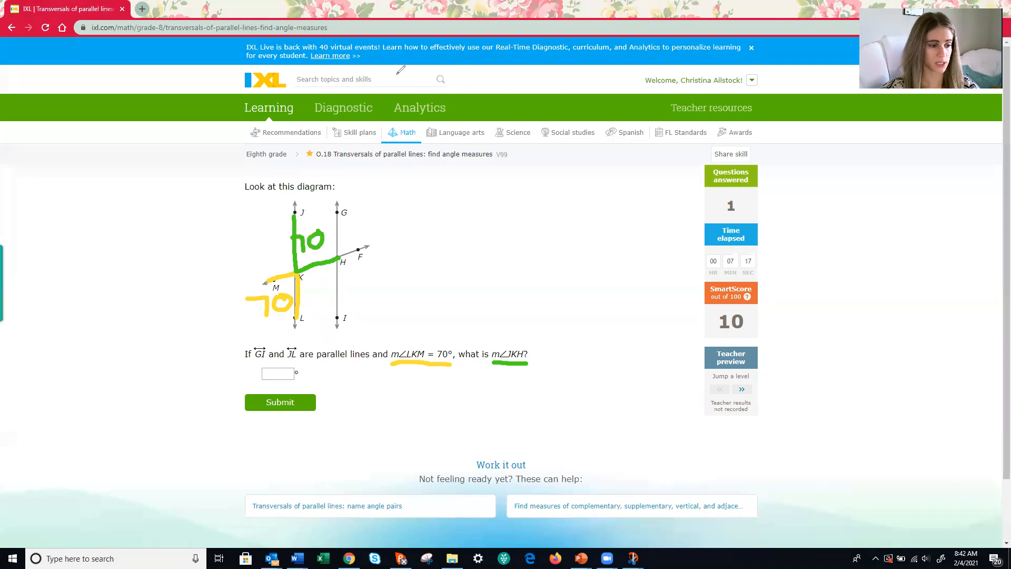
# Enter 70 as the measure of angle JKH
pyautogui.write('70')
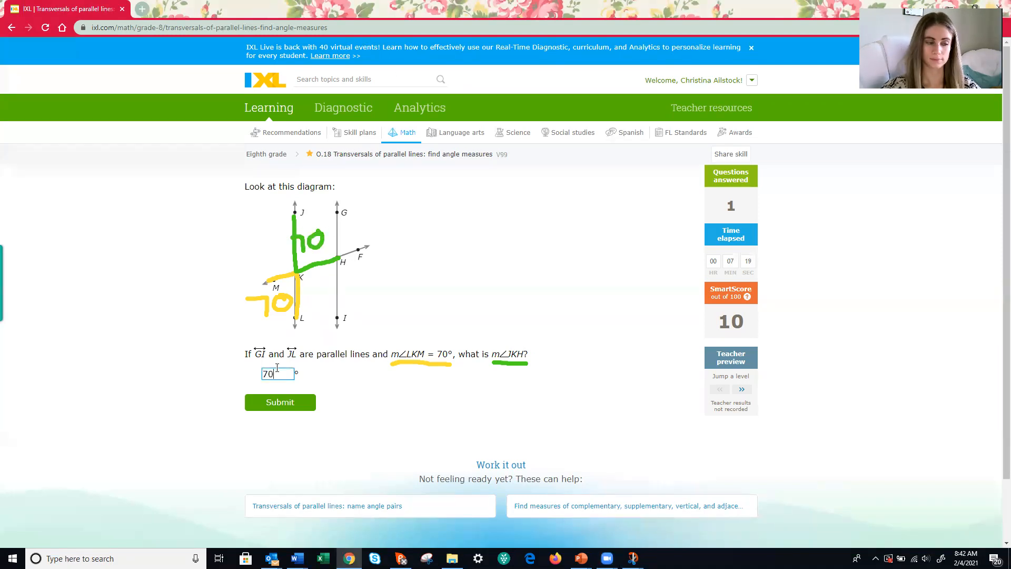
# Submit 70° for angle JKH, lifting the SmartScore to 19
pyautogui.click(280, 402)
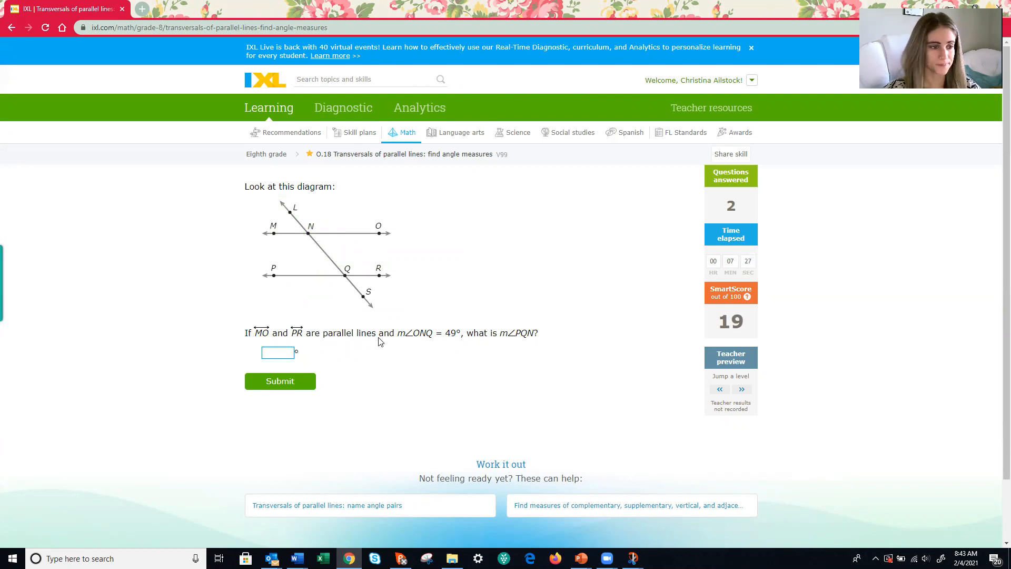
pyautogui.moveTo(532, 80)
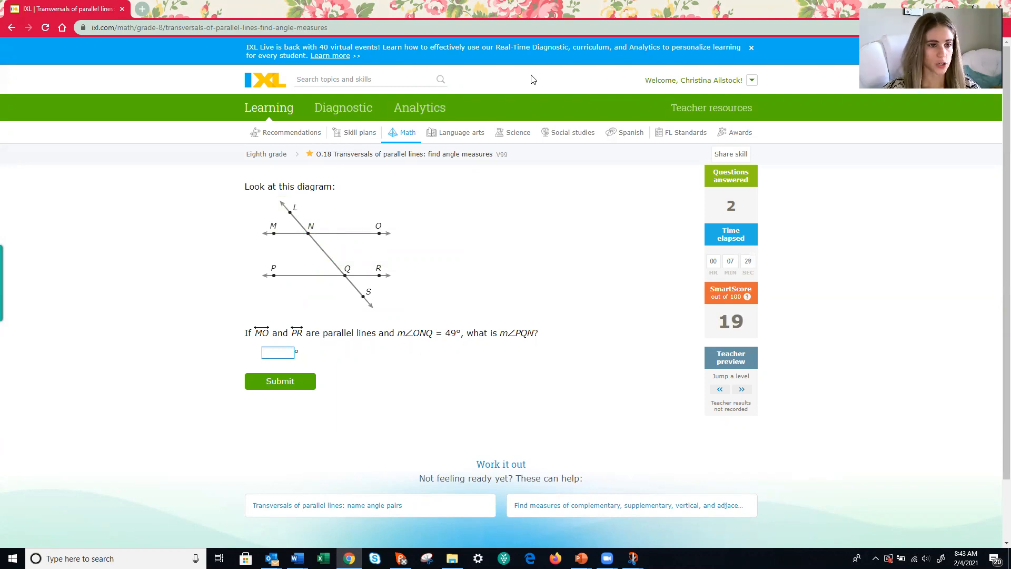
pyautogui.moveTo(458, 78)
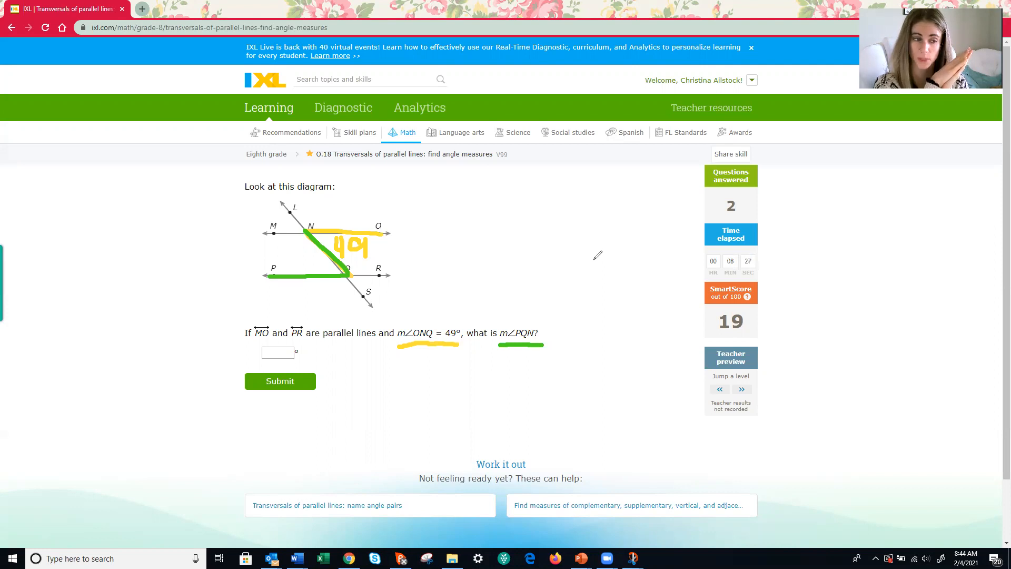
pyautogui.moveTo(534, 101)
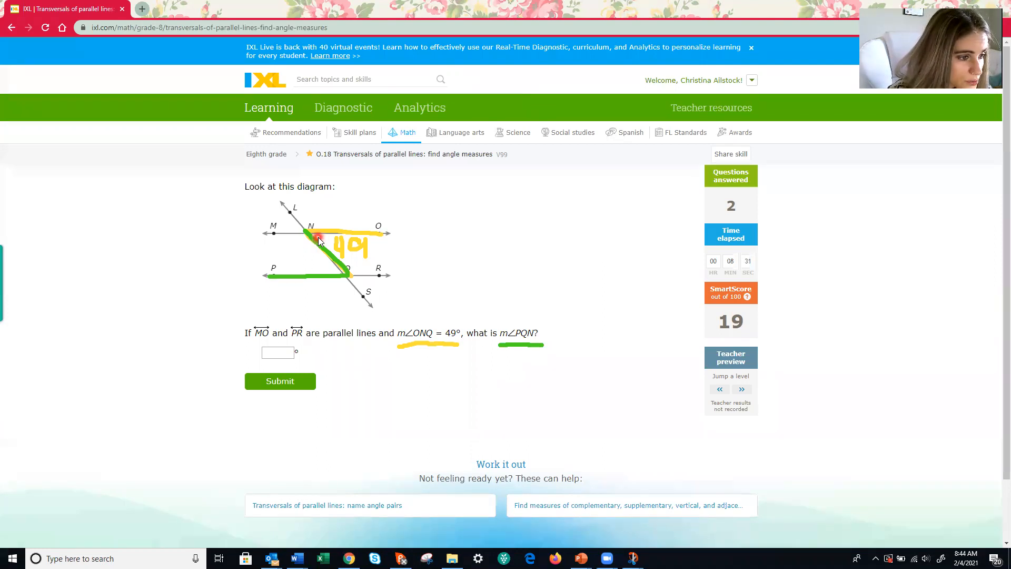
pyautogui.moveTo(338, 270)
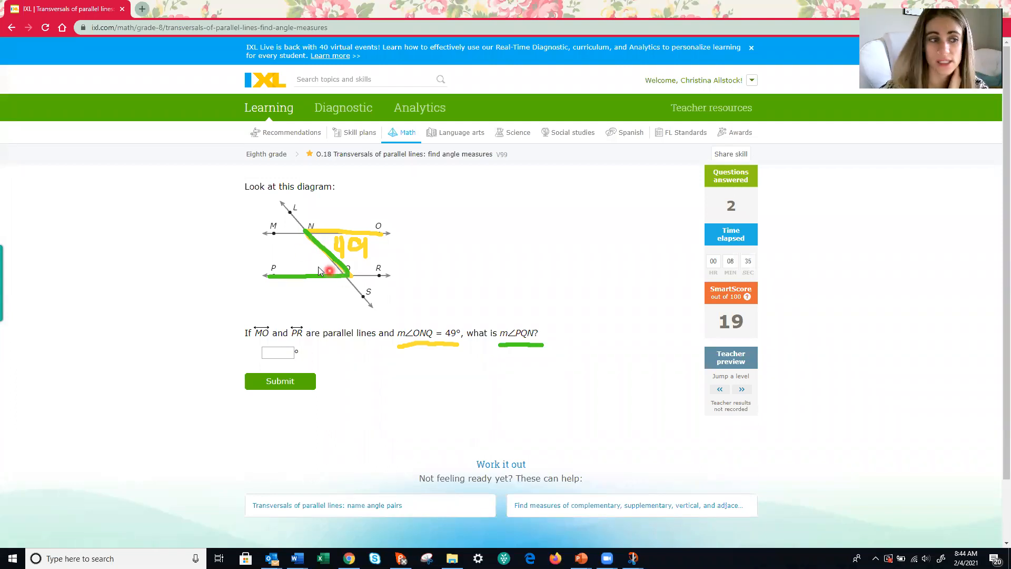
pyautogui.moveTo(398, 233)
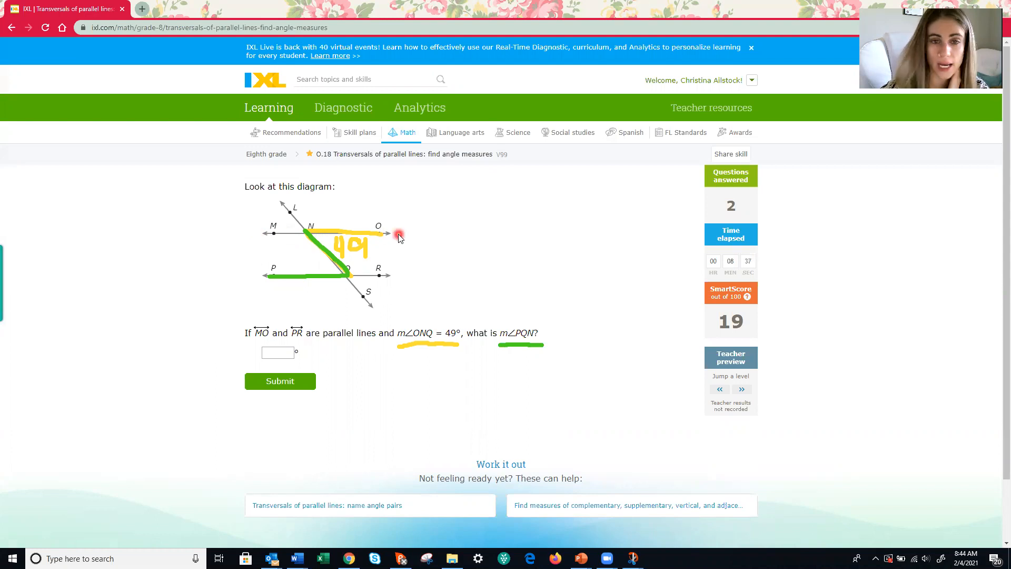
pyautogui.moveTo(398, 279)
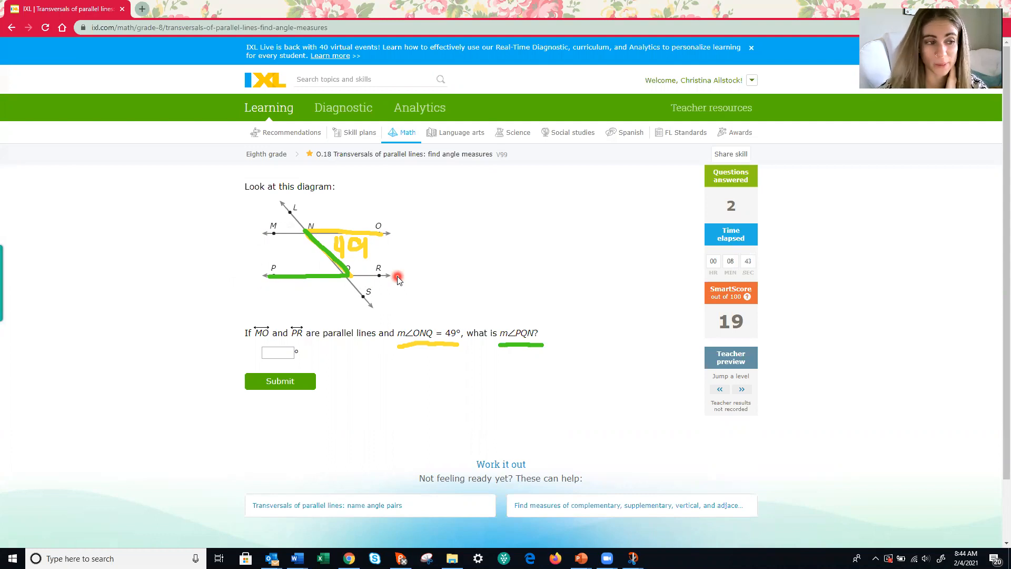
pyautogui.moveTo(328, 240)
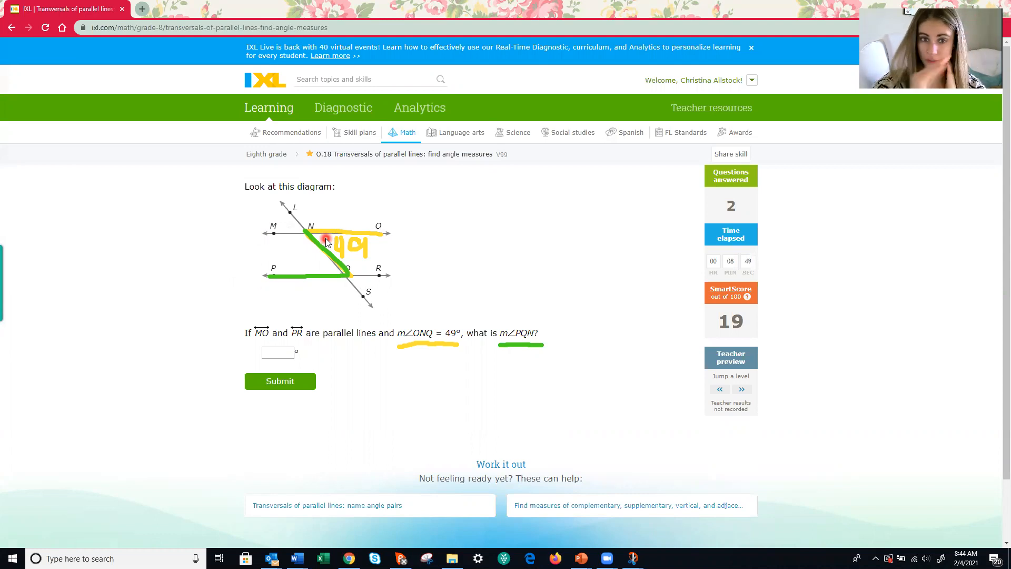
pyautogui.moveTo(325, 269)
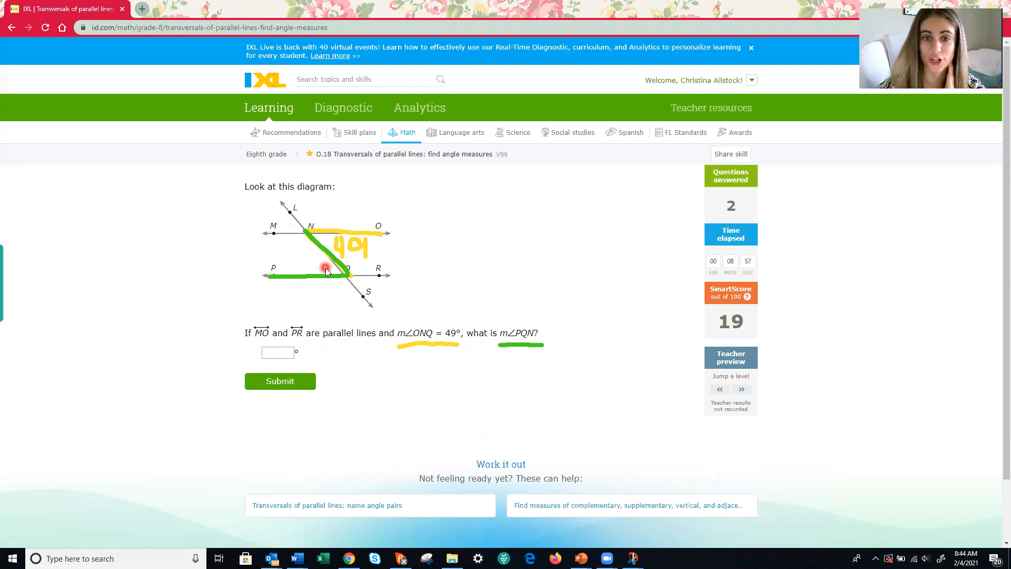
pyautogui.moveTo(534, 81)
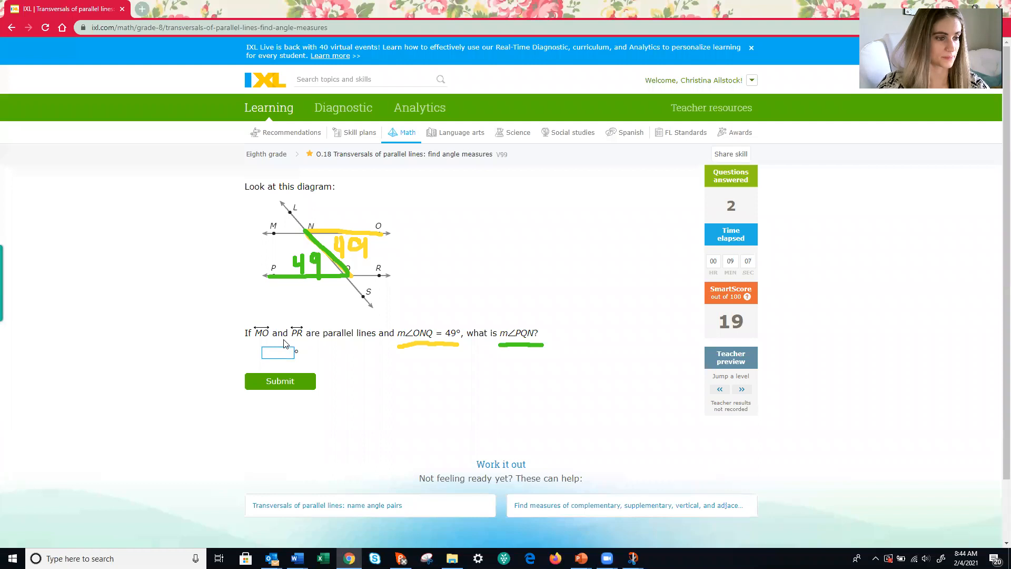
# Select the answer box for angle PQN
pyautogui.click(280, 380)
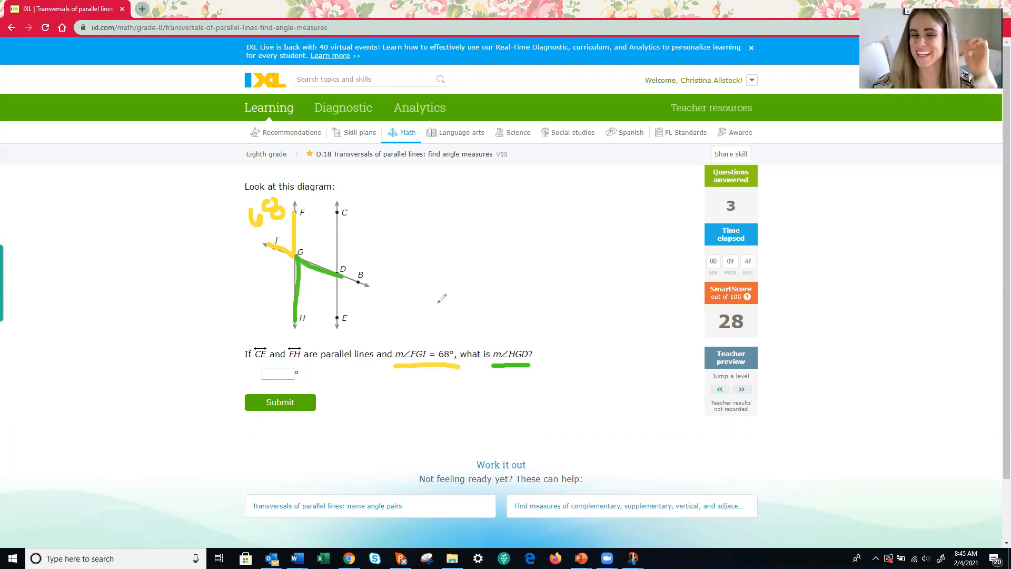
pyautogui.moveTo(372, 250)
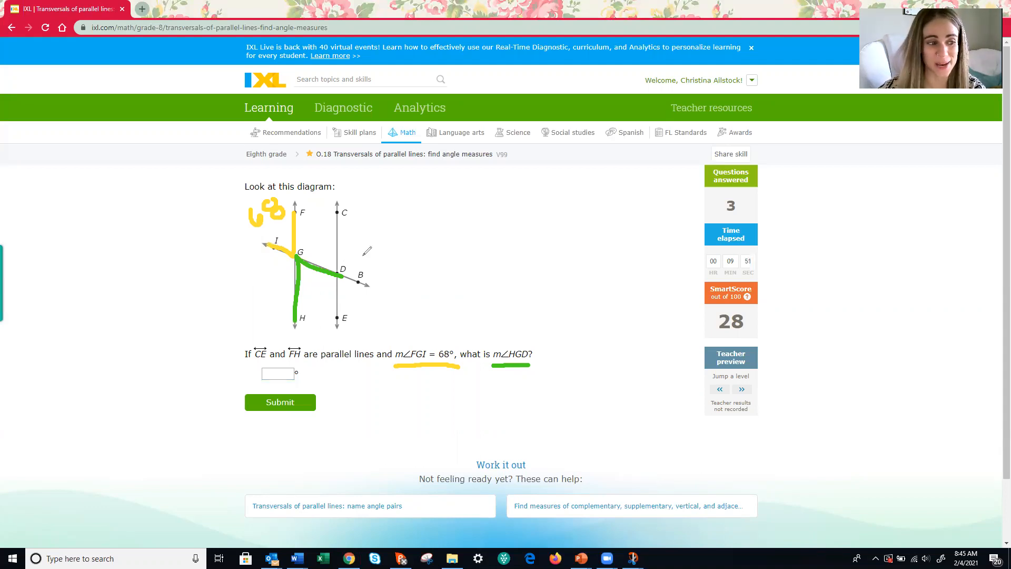
pyautogui.moveTo(379, 234)
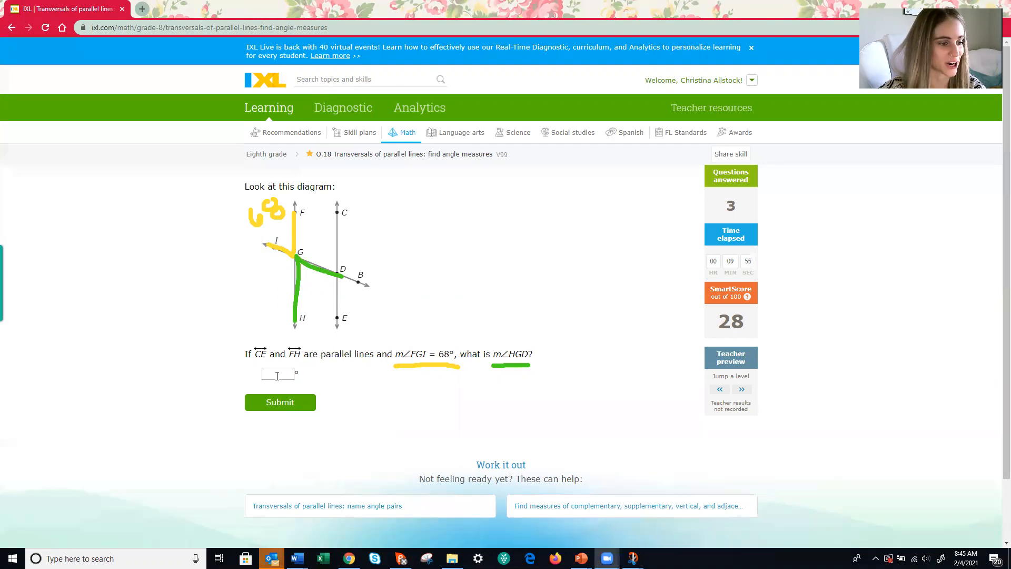
# Enter and submit 68 for angle HGD
pyautogui.write('68')
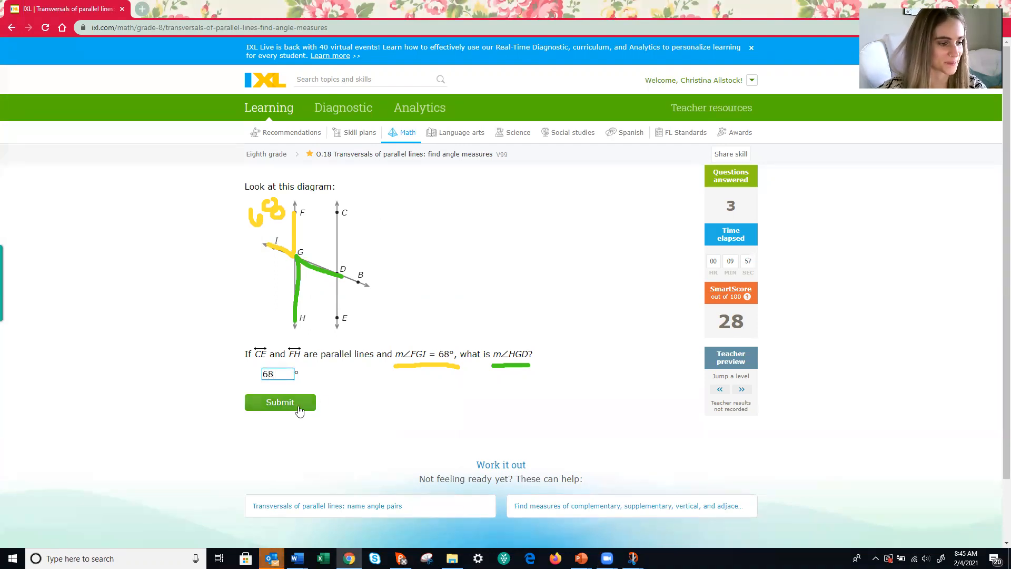
pyautogui.click(280, 402)
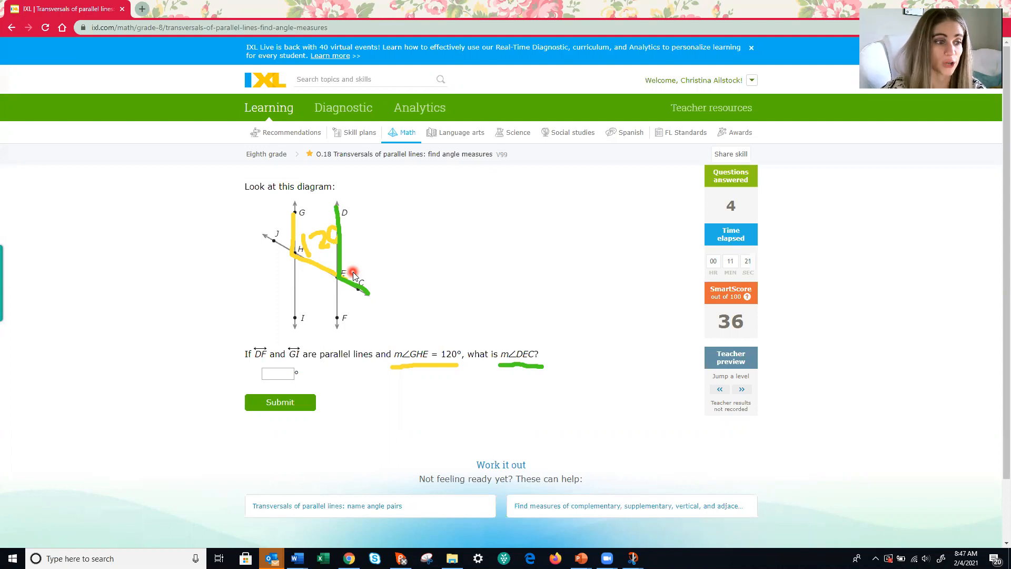
pyautogui.moveTo(353, 252)
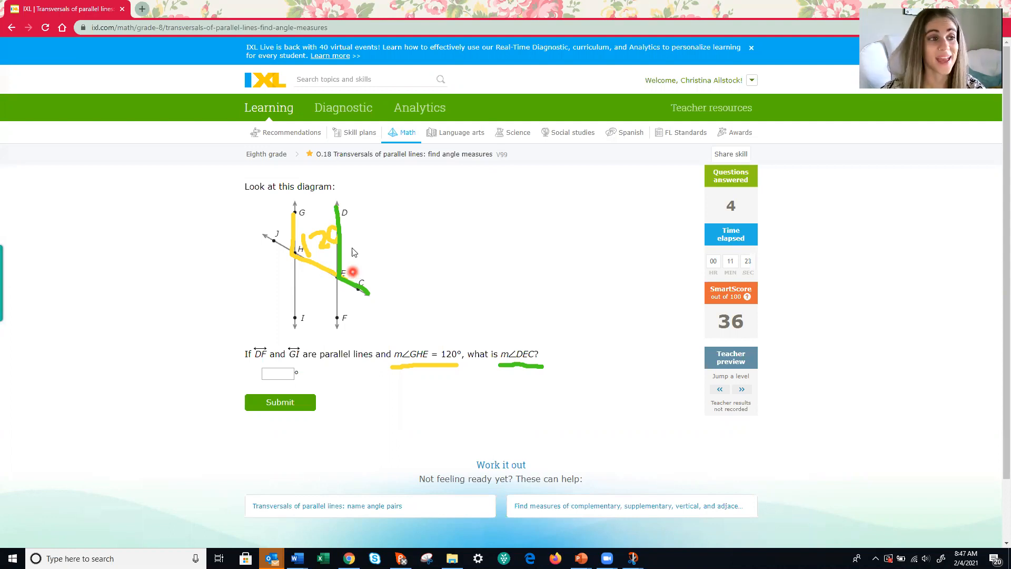
# Enter and submit 120 as the measure of angle DEC
pyautogui.click(277, 373)
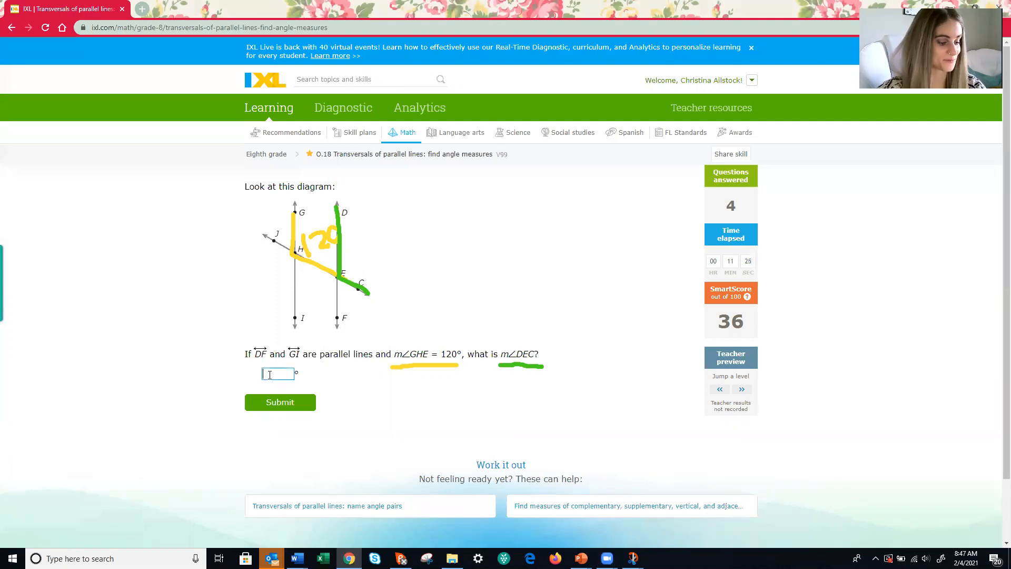
pyautogui.write('120')
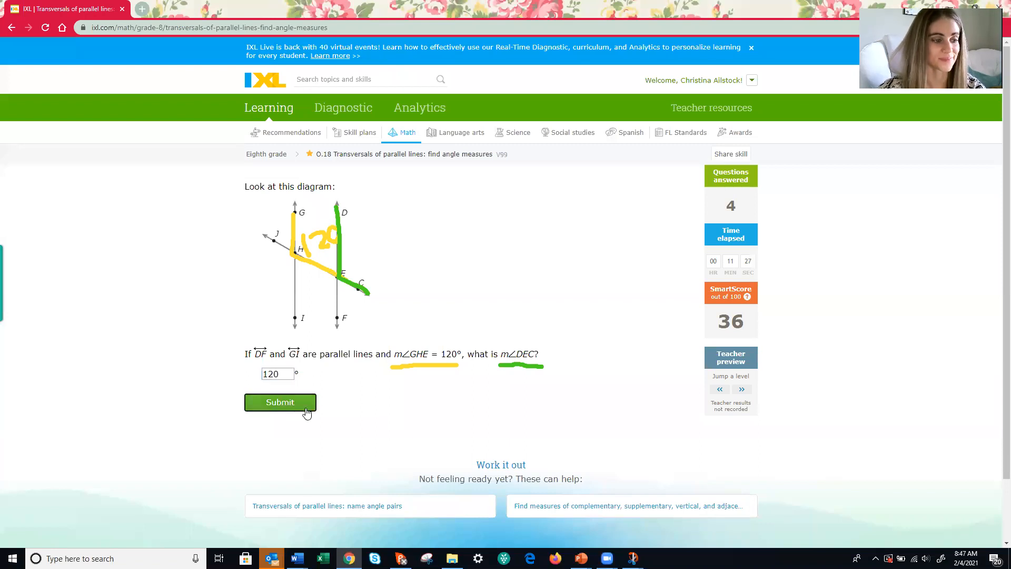
pyautogui.click(280, 401)
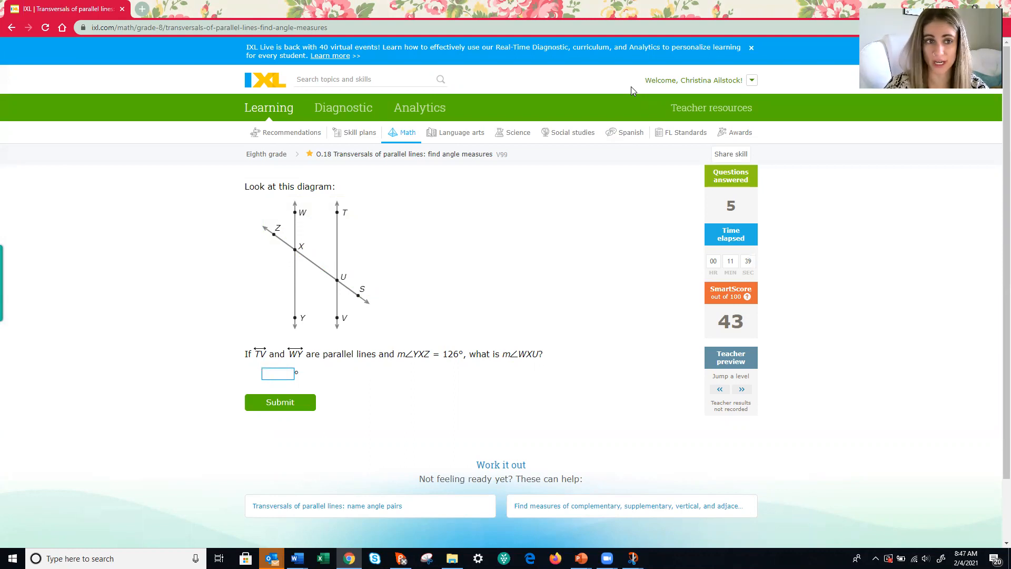
# Select the empty answer box for angle WXU
pyautogui.click(278, 373)
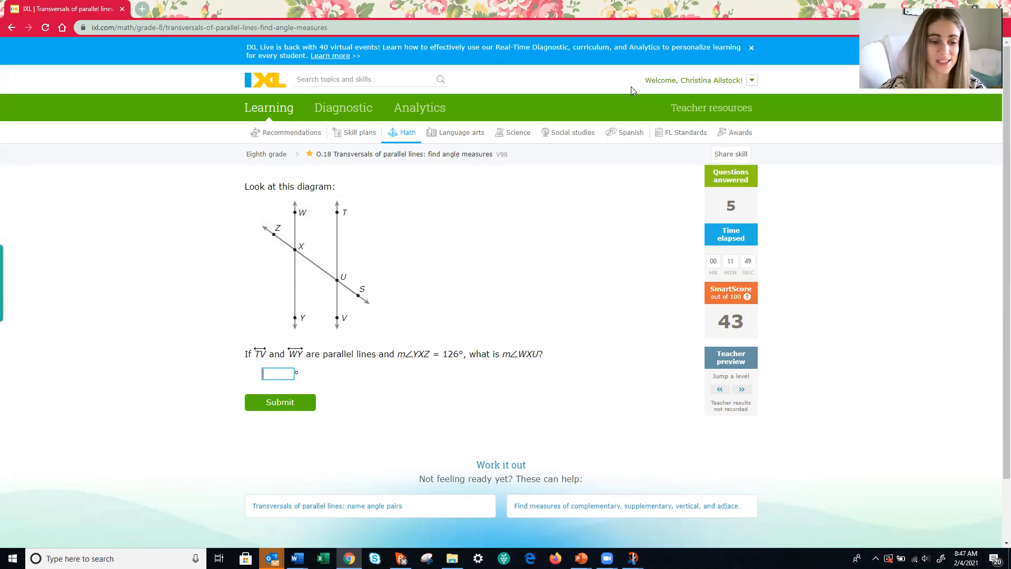
pyautogui.moveTo(631, 558)
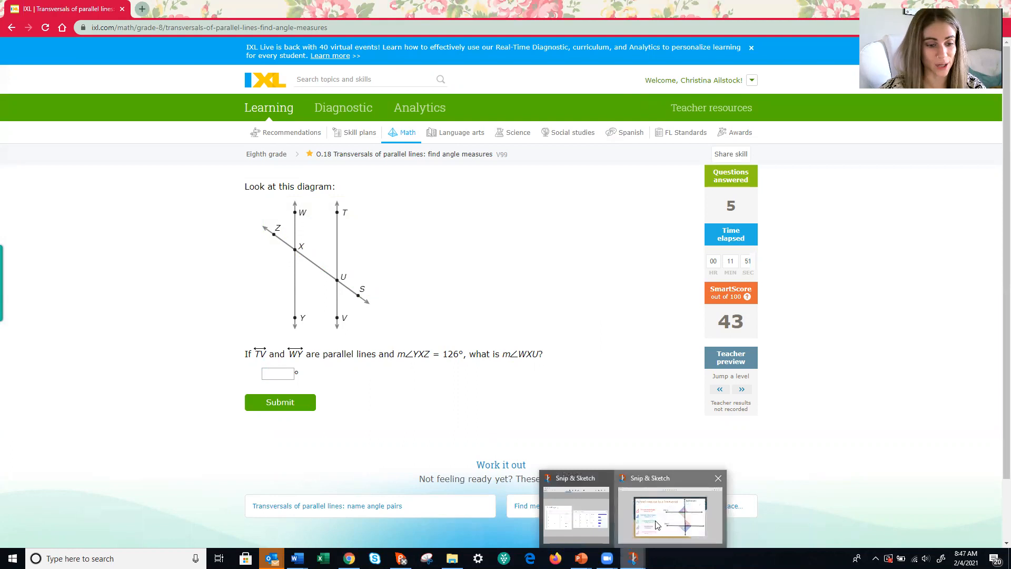
# Show the Parallel Lines cut by a Transversal slide in Snip & Sketch
pyautogui.click(669, 513)
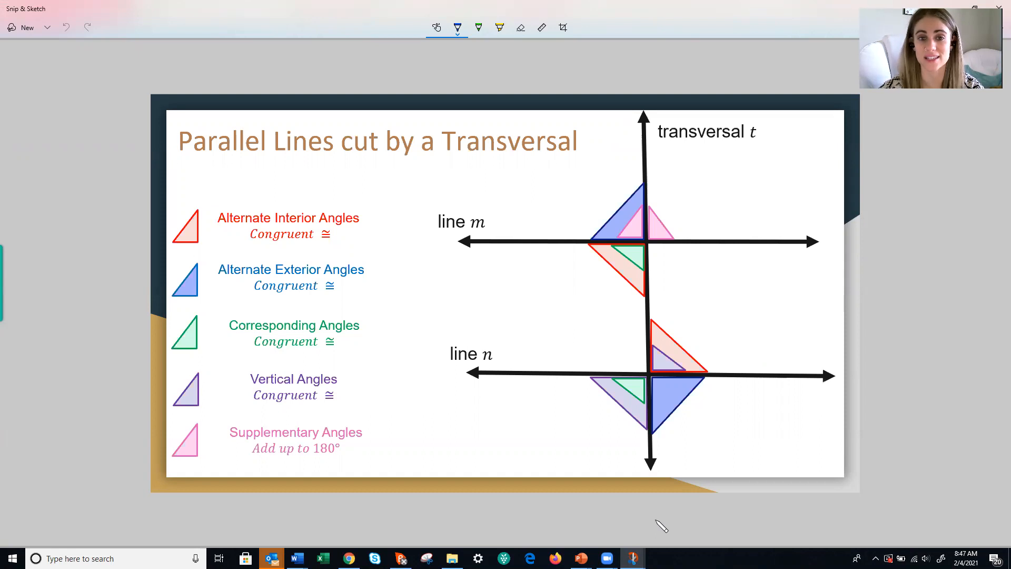
pyautogui.moveTo(761, 364)
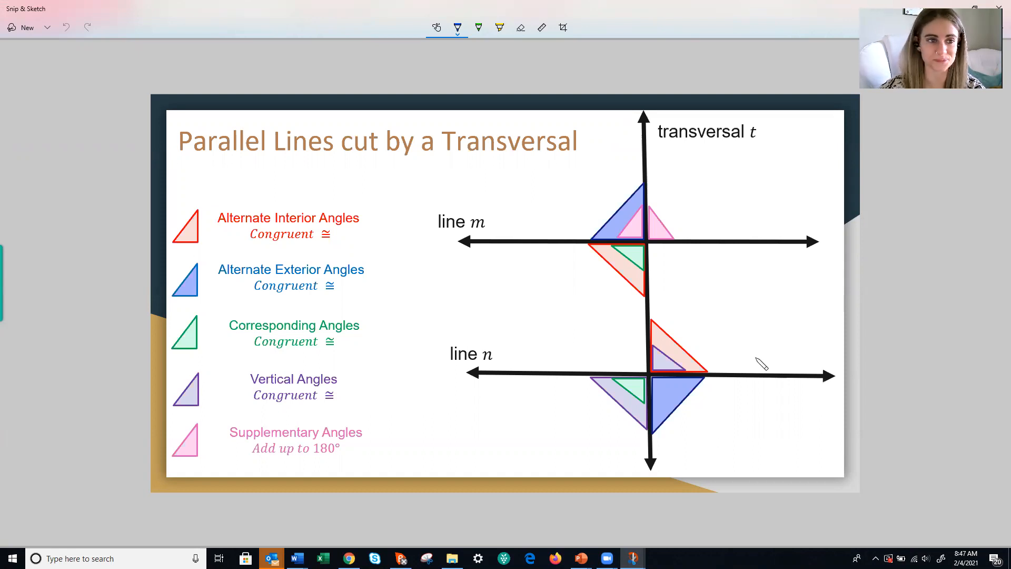